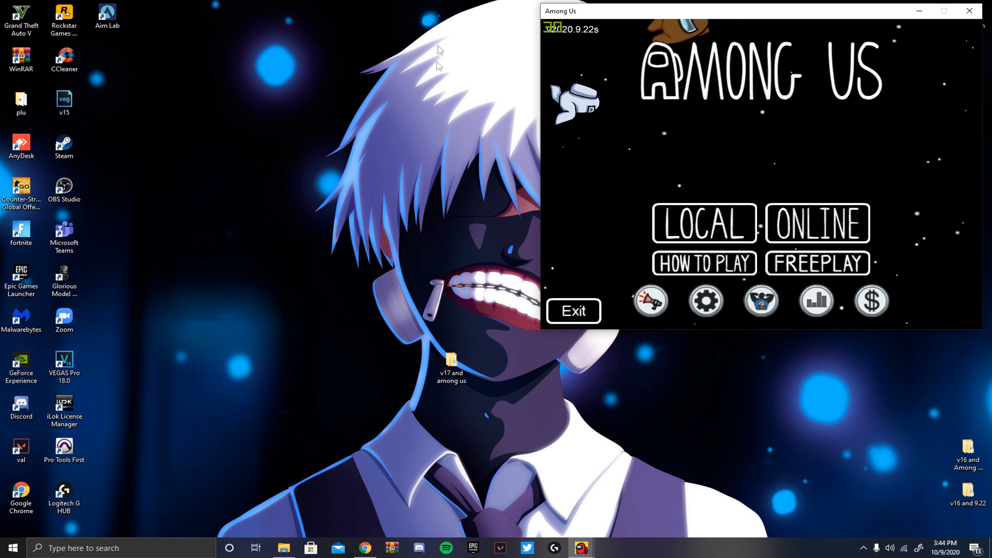
pyautogui.moveTo(393, 290)
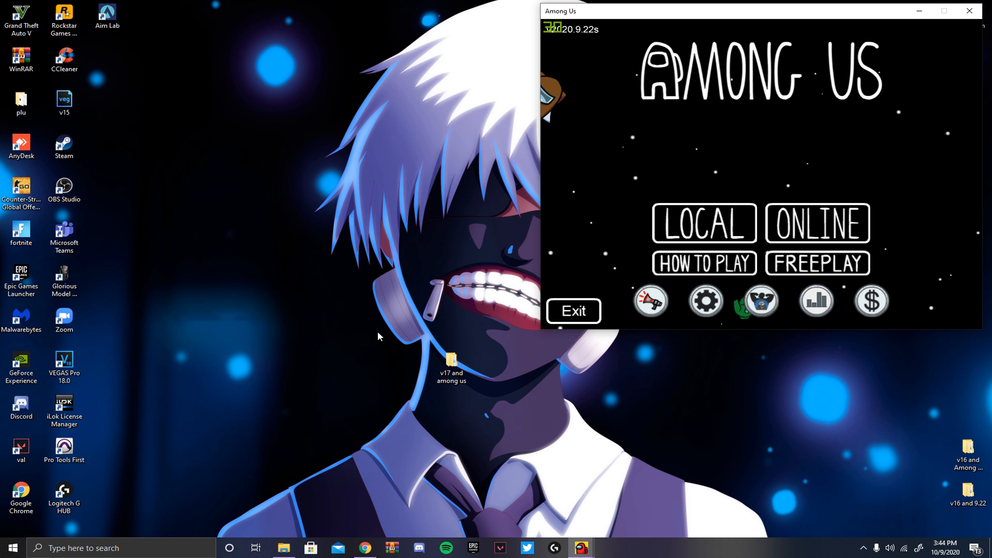
pyautogui.moveTo(361, 5)
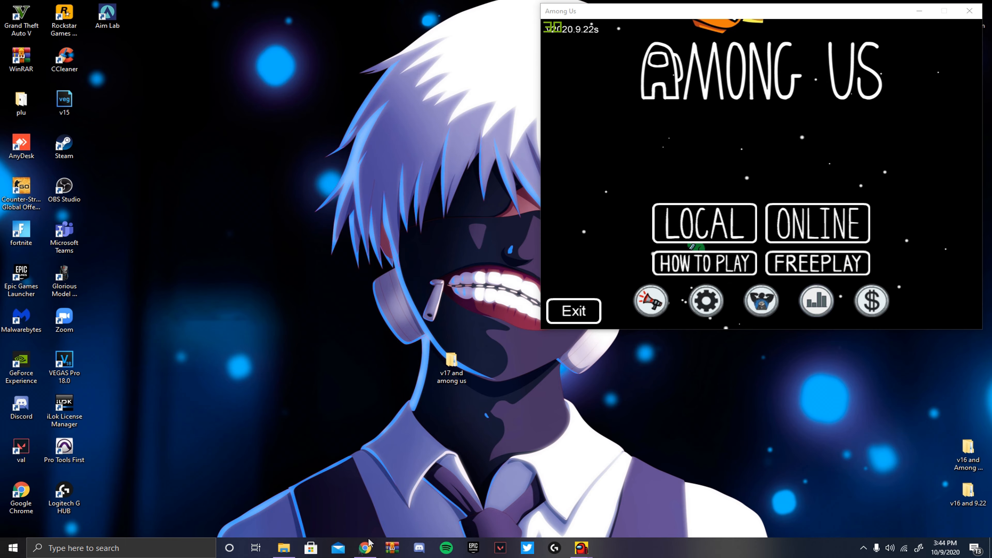
# Step: Show the MEGA page with the 293 MB 'v17 and among us' download and un-maximize Chrome
pyautogui.click(365, 548)
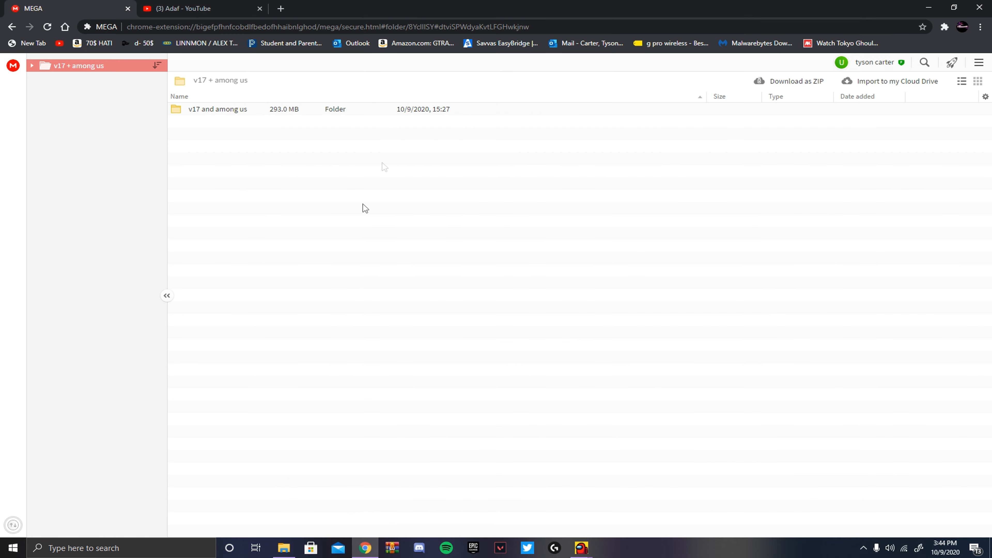
pyautogui.moveTo(738, 128)
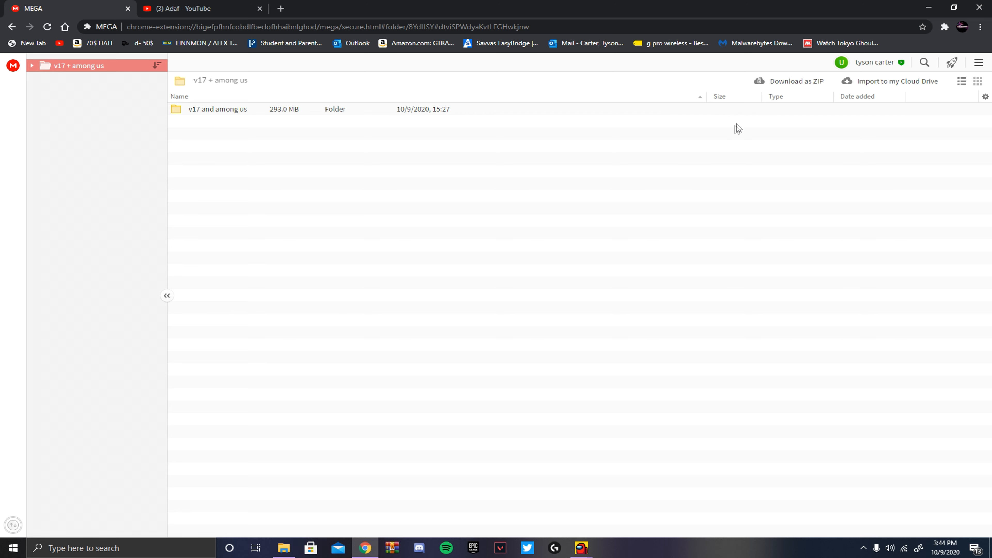
pyautogui.moveTo(739, 99)
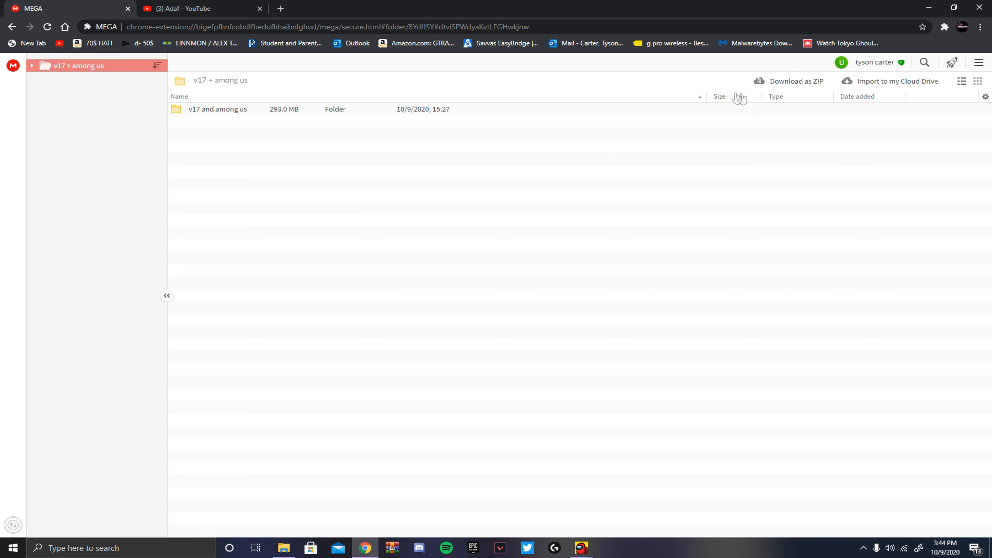
pyautogui.moveTo(695, 135)
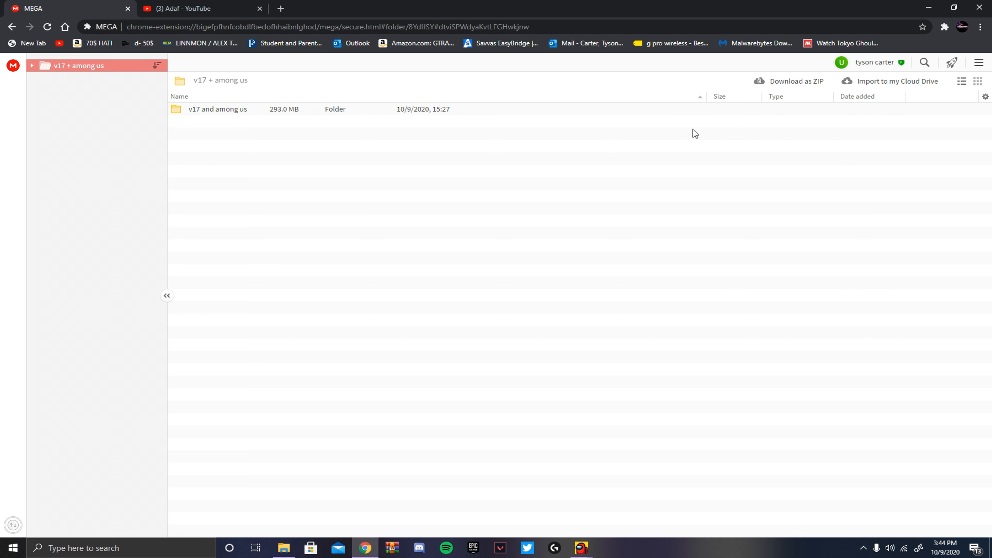
pyautogui.moveTo(14, 520)
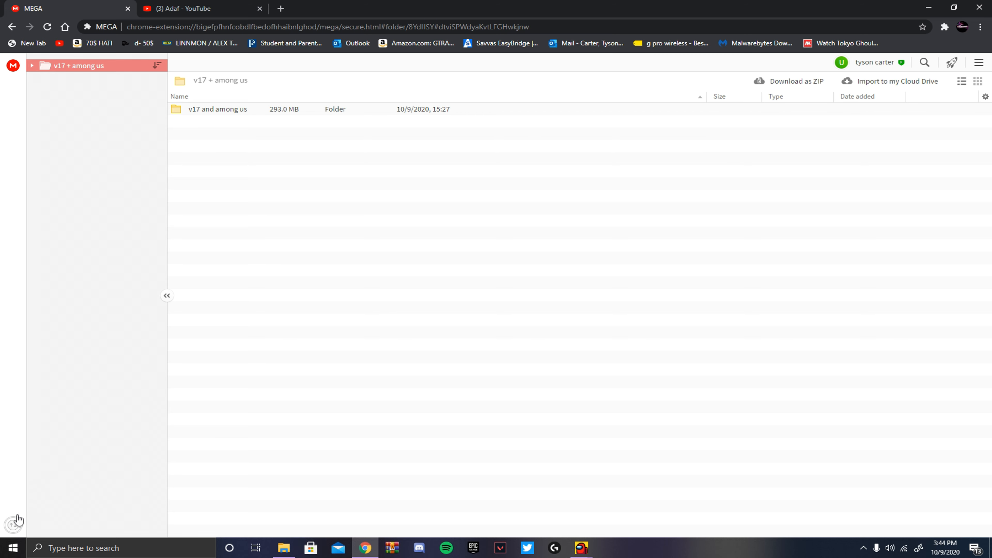
pyautogui.moveTo(34, 510)
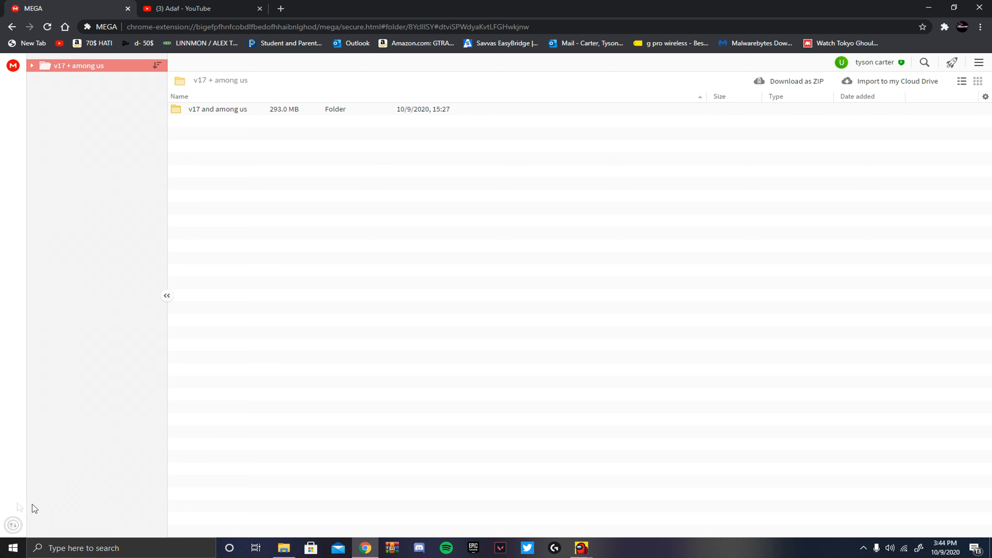
pyautogui.moveTo(191, 440)
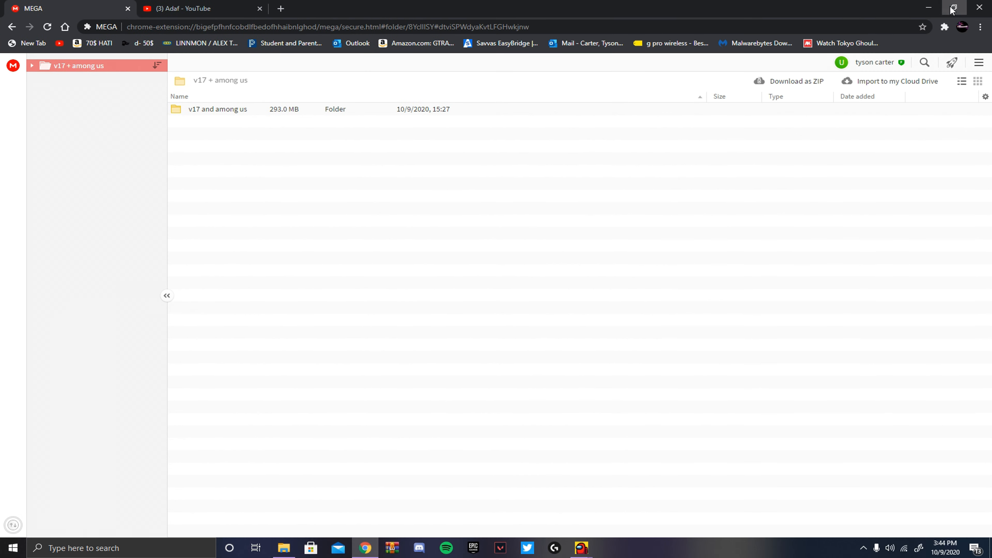
pyautogui.click(950, 7)
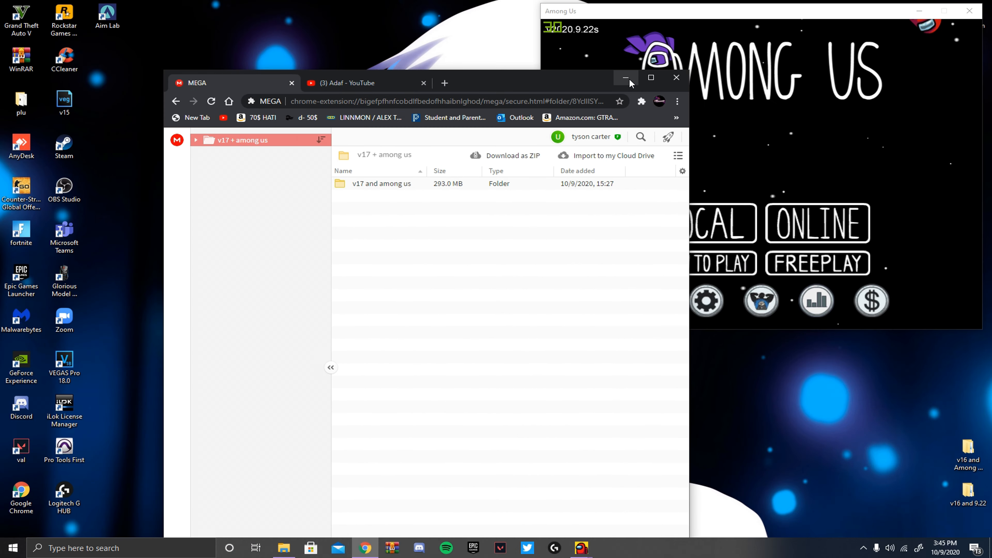
# Step: Browse into the 'v17 and among us' folder's New folder and launch HACKERMODE_among us
pyautogui.click(626, 77)
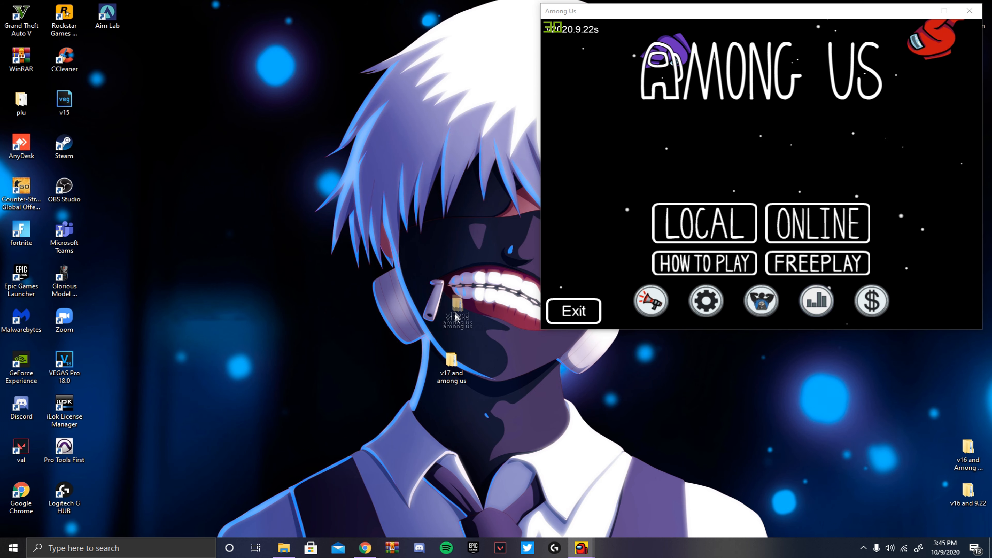
pyautogui.doubleClick(451, 361)
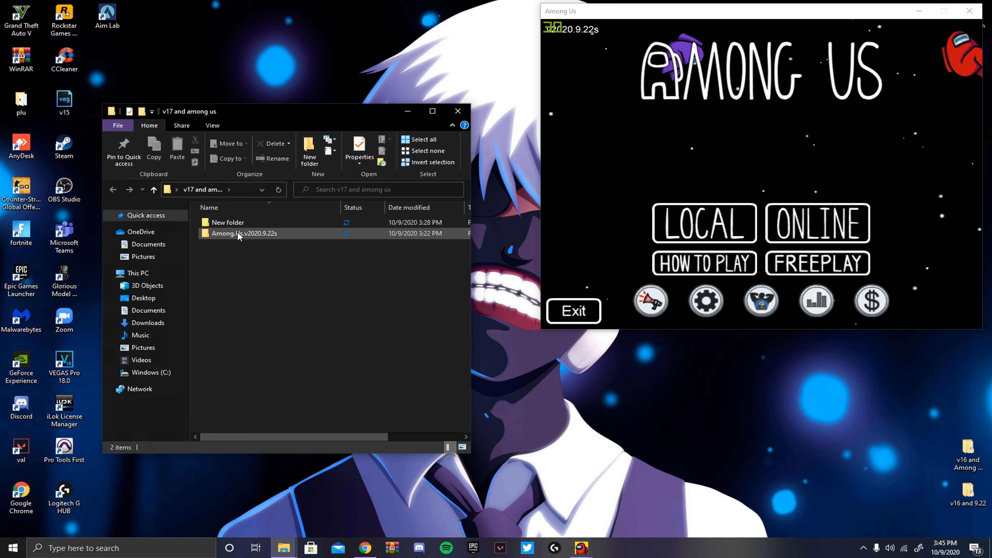
pyautogui.click(228, 222)
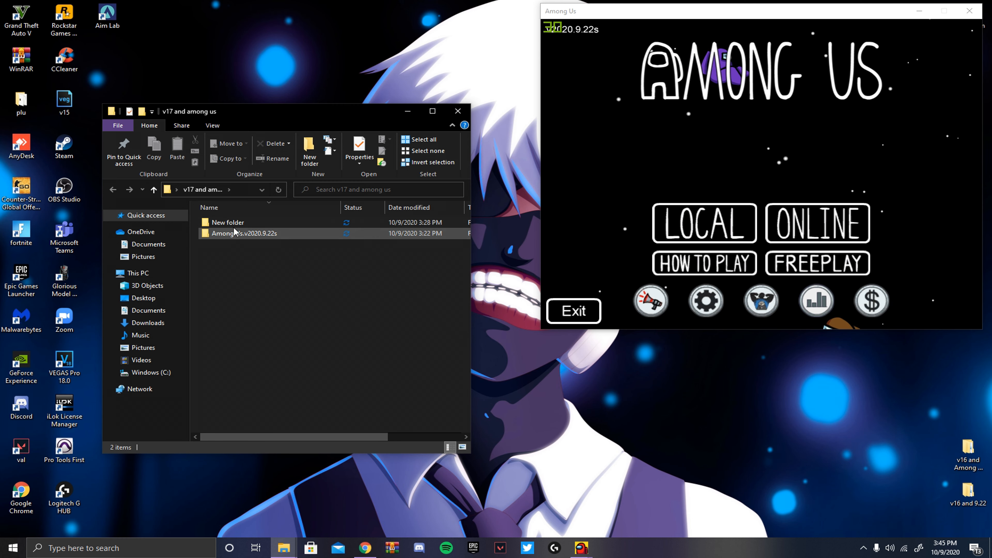
pyautogui.doubleClick(228, 222)
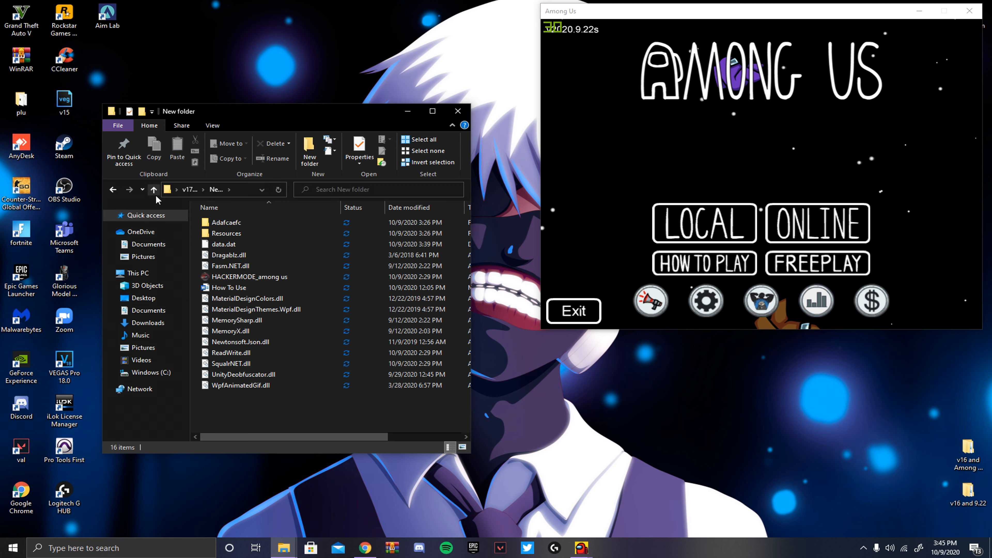
pyautogui.click(153, 190)
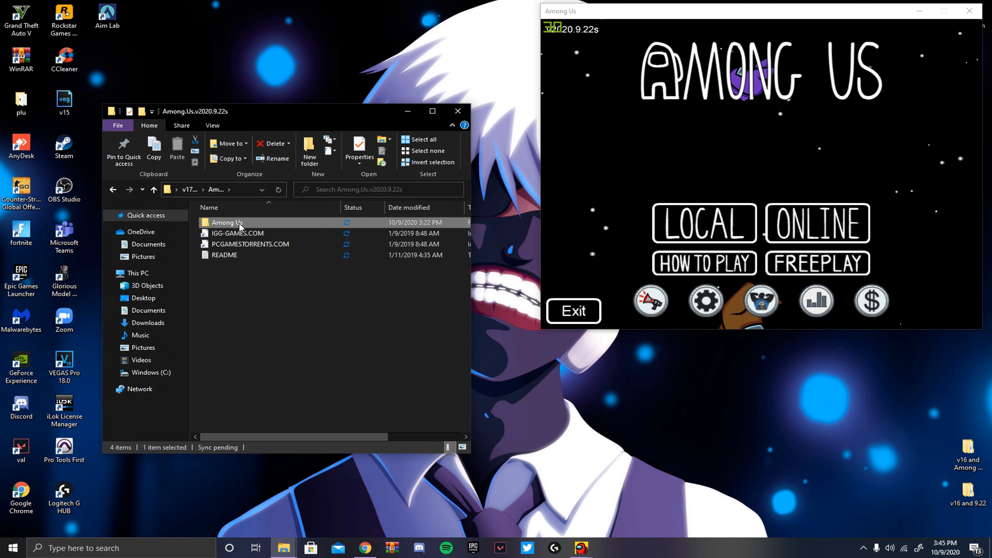
pyautogui.doubleClick(226, 222)
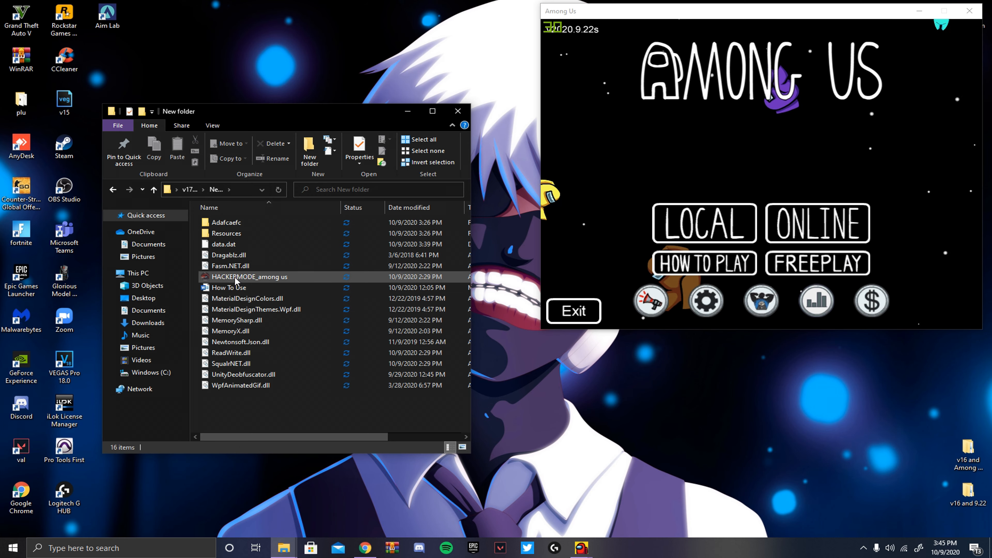
pyautogui.click(458, 111)
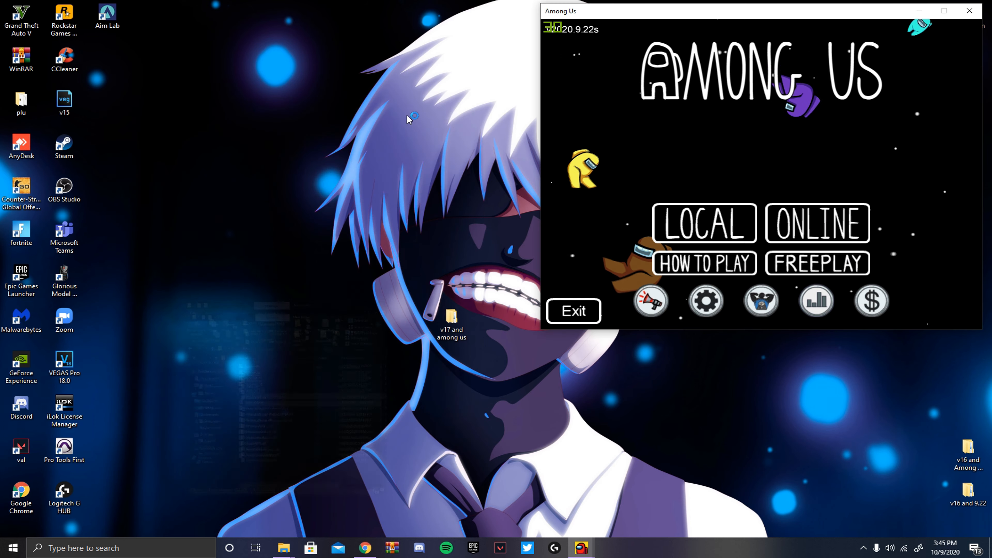
# Step: Inject Hacker Mode into the running Among Us game and view the Action Controller page
pyautogui.doubleClick(452, 320)
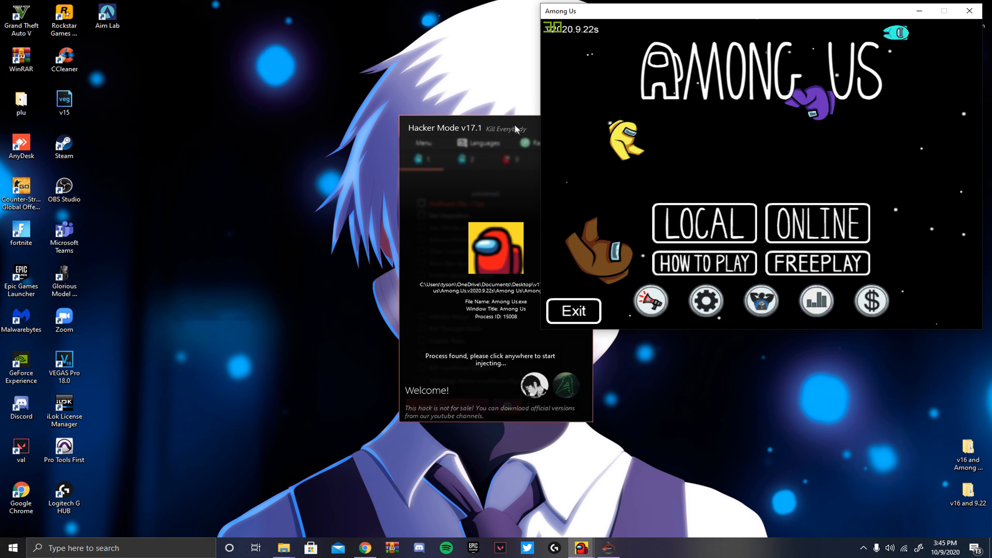
pyautogui.click(495, 358)
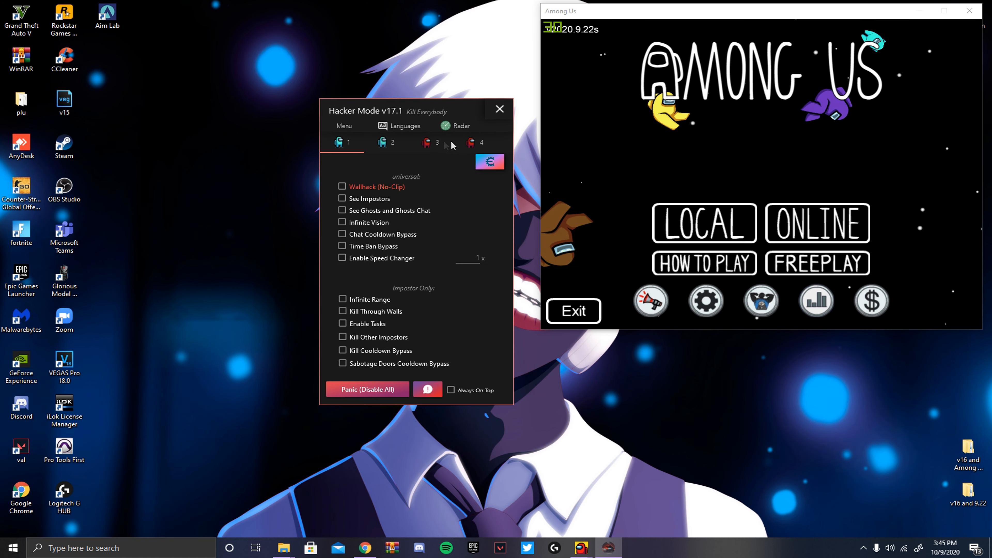
pyautogui.click(473, 142)
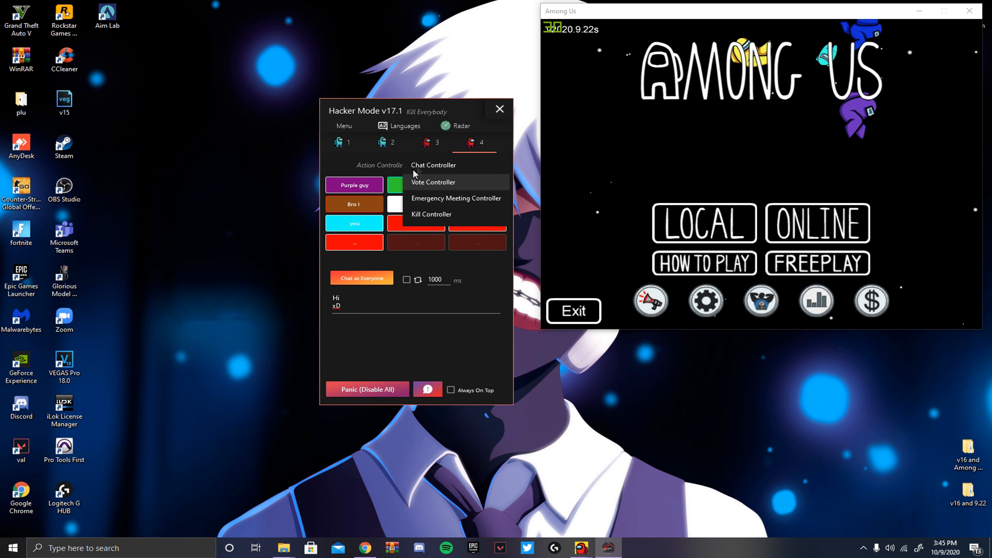
pyautogui.moveTo(435, 187)
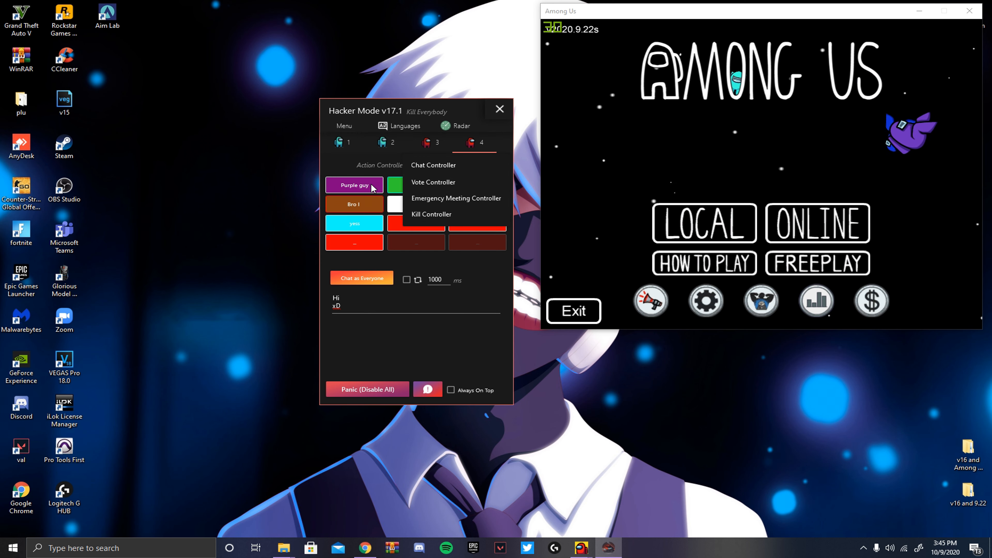
pyautogui.moveTo(441, 183)
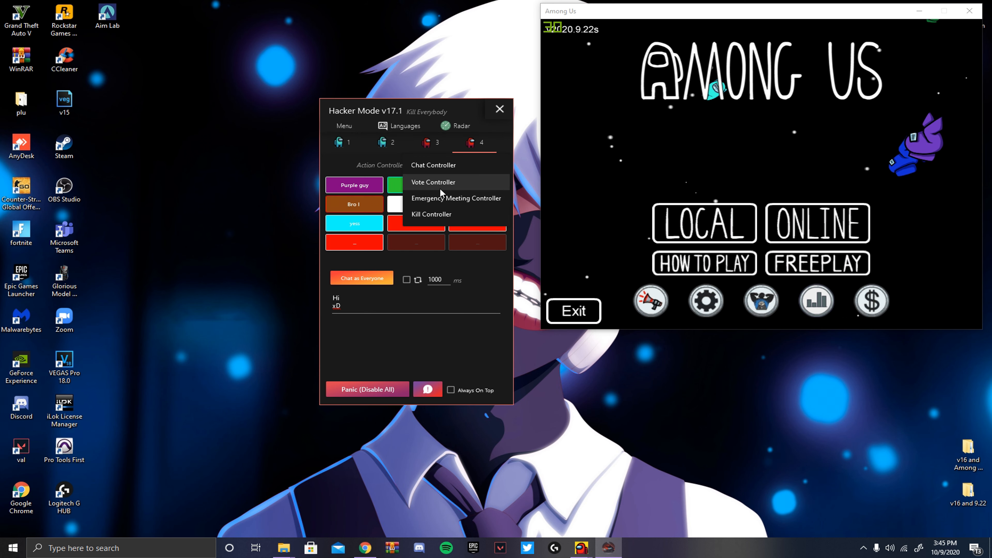
pyautogui.moveTo(434, 223)
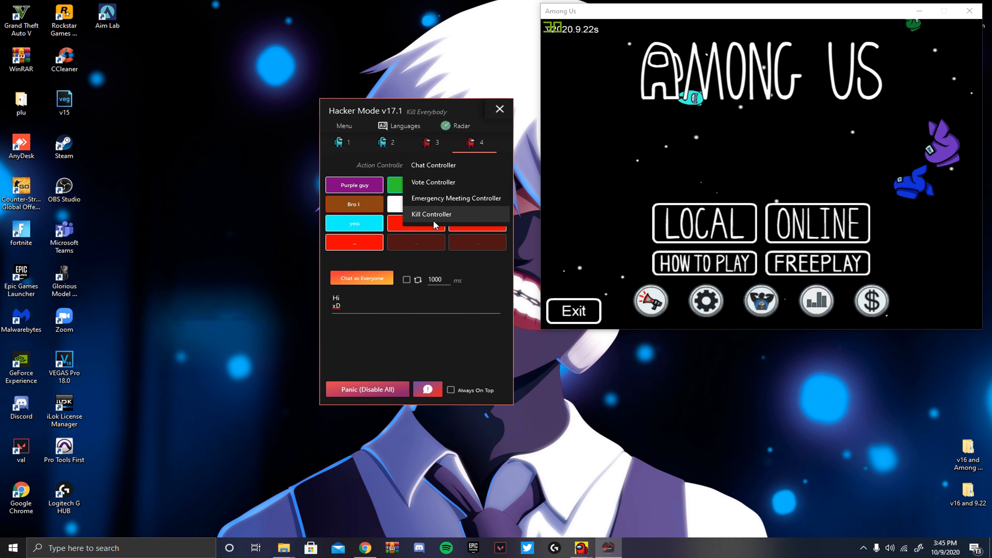
pyautogui.moveTo(380, 203)
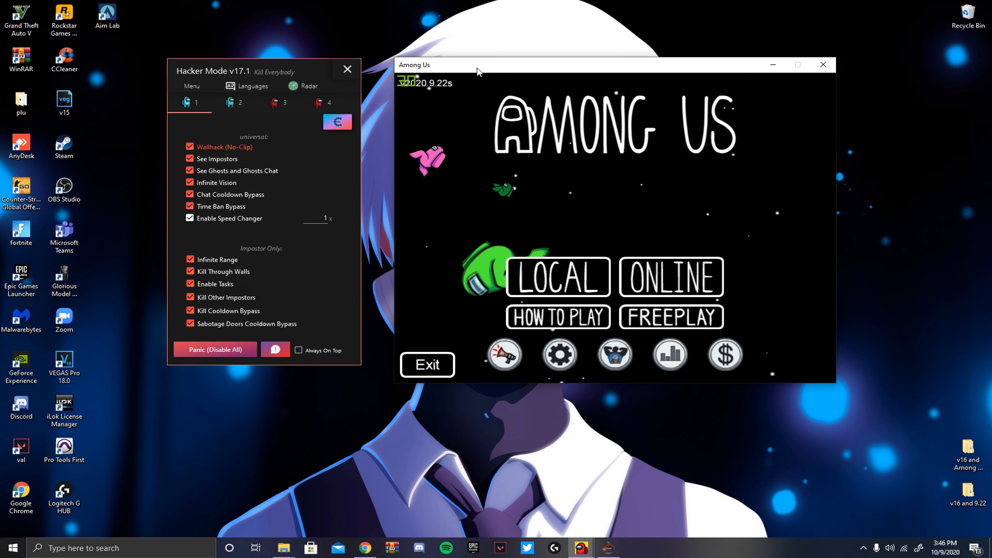
# Step: Browse tabs 2 and 3, toggle Kick Vote Bypass on then off, and enable Username Randomizer while opening the Online menu
pyautogui.click(234, 102)
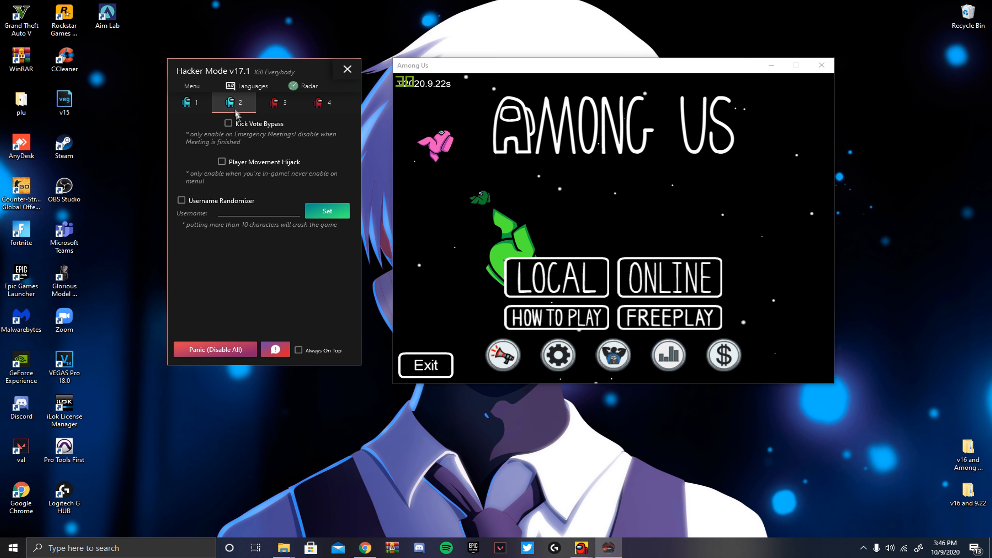
pyautogui.click(277, 102)
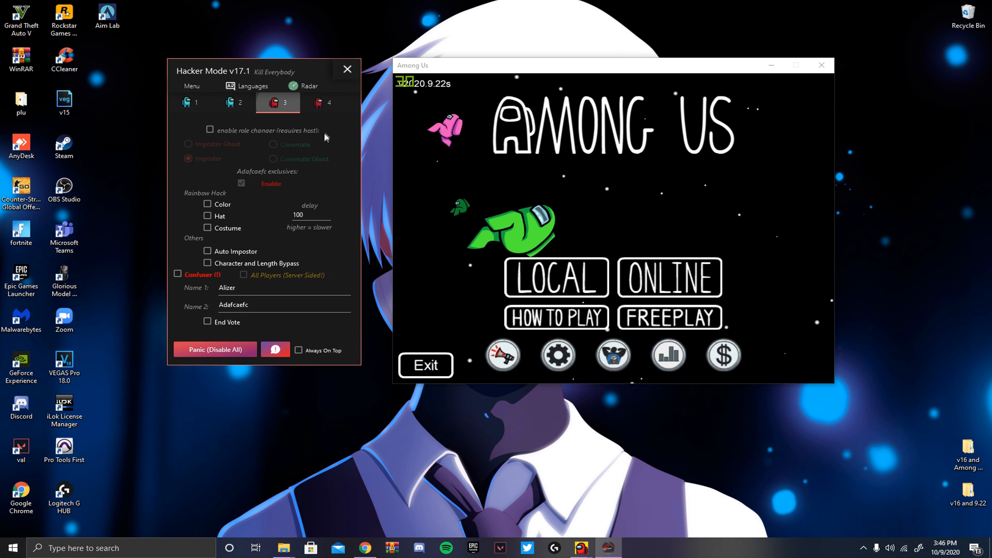
pyautogui.click(234, 102)
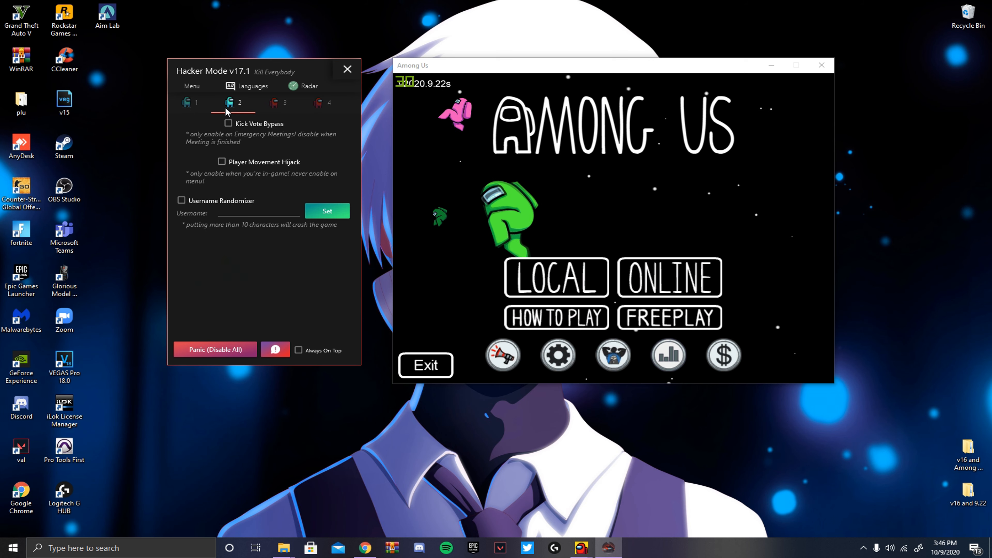
pyautogui.click(668, 277)
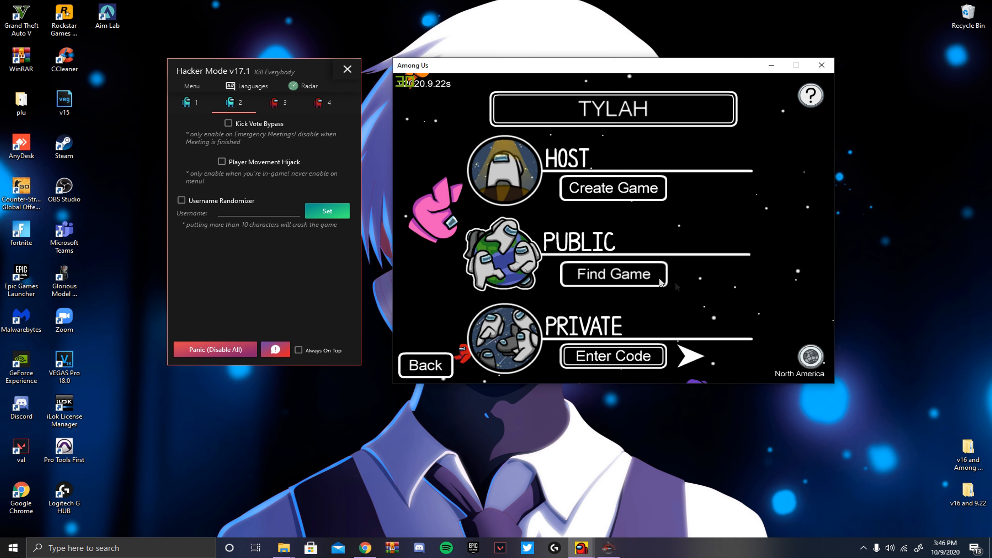
pyautogui.click(229, 123)
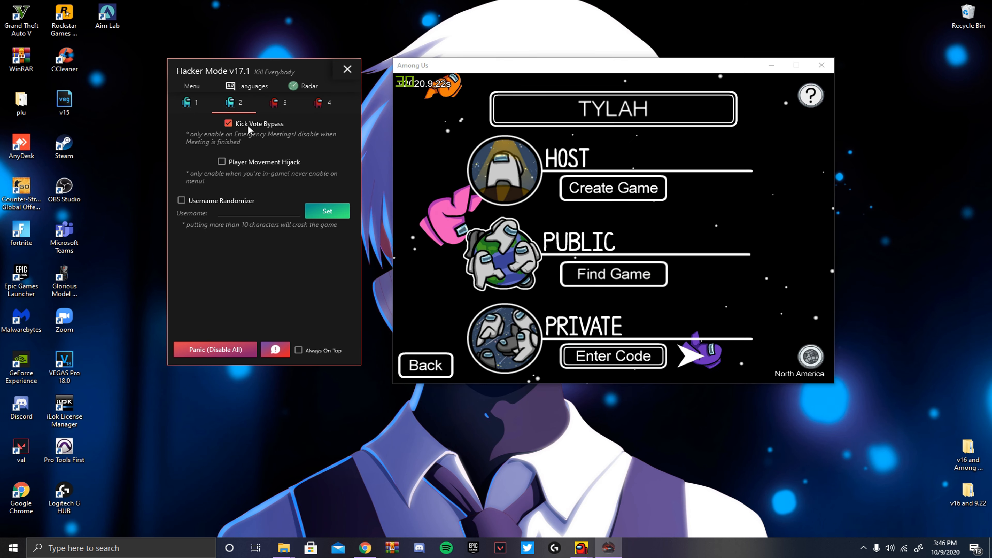
pyautogui.click(228, 123)
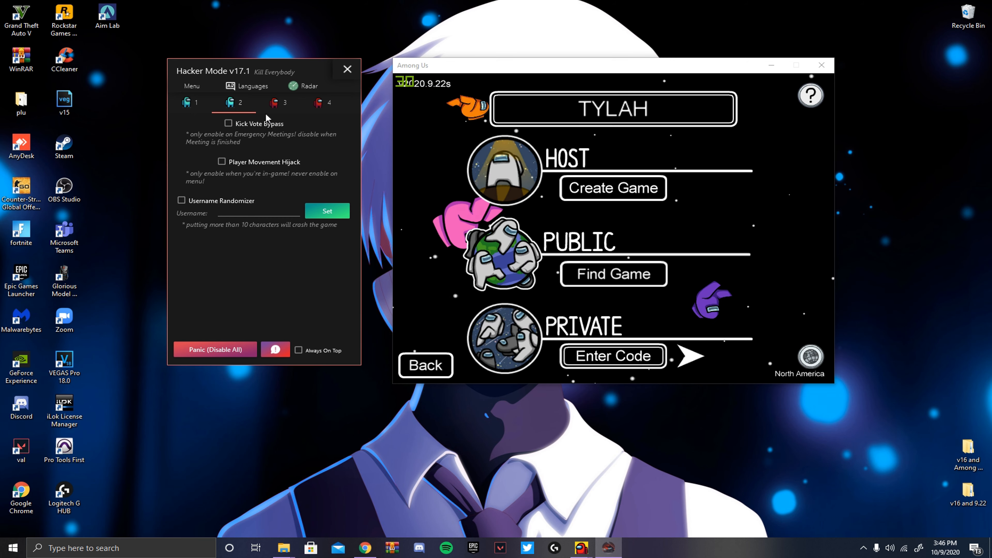
pyautogui.click(182, 200)
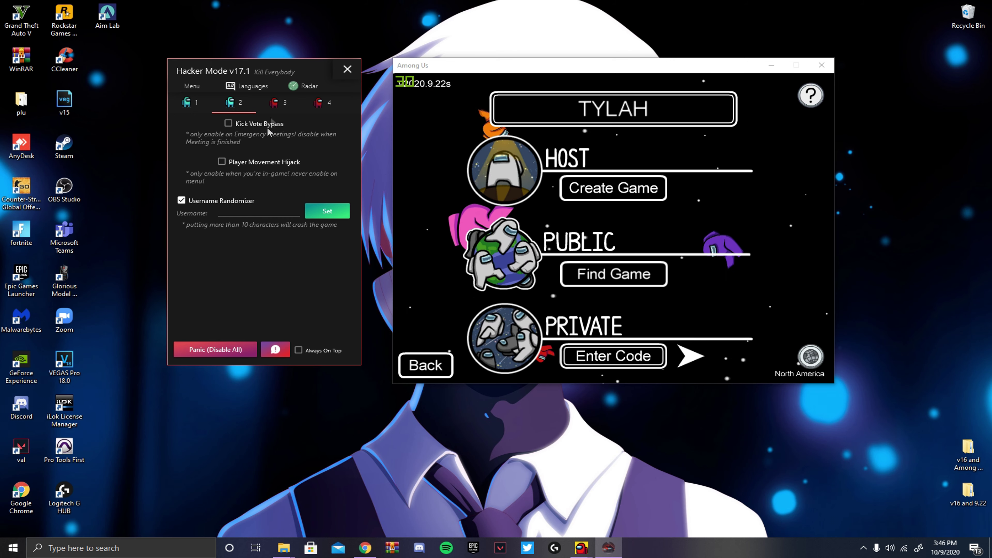
# Step: Find a public game and join a Skeld lobby
pyautogui.click(612, 273)
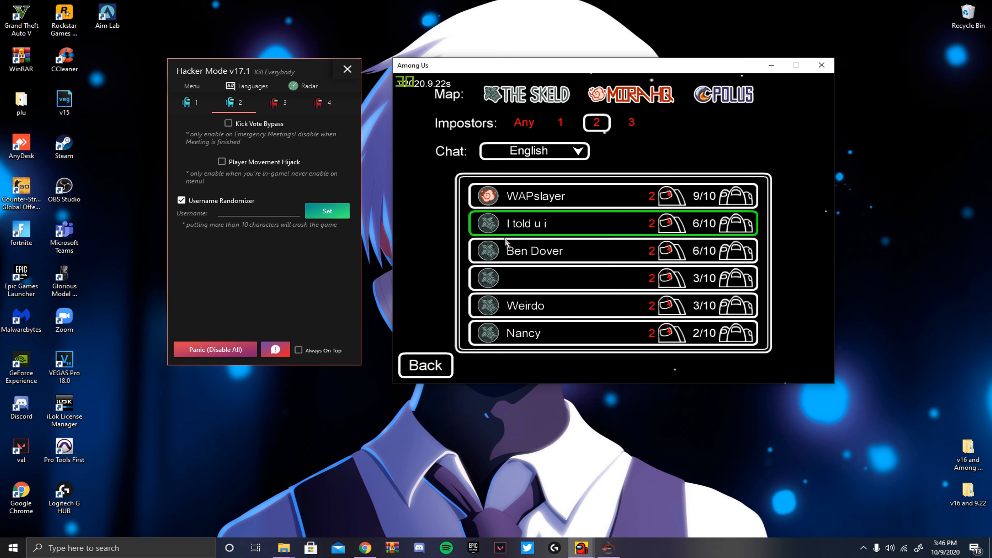
pyautogui.click(276, 103)
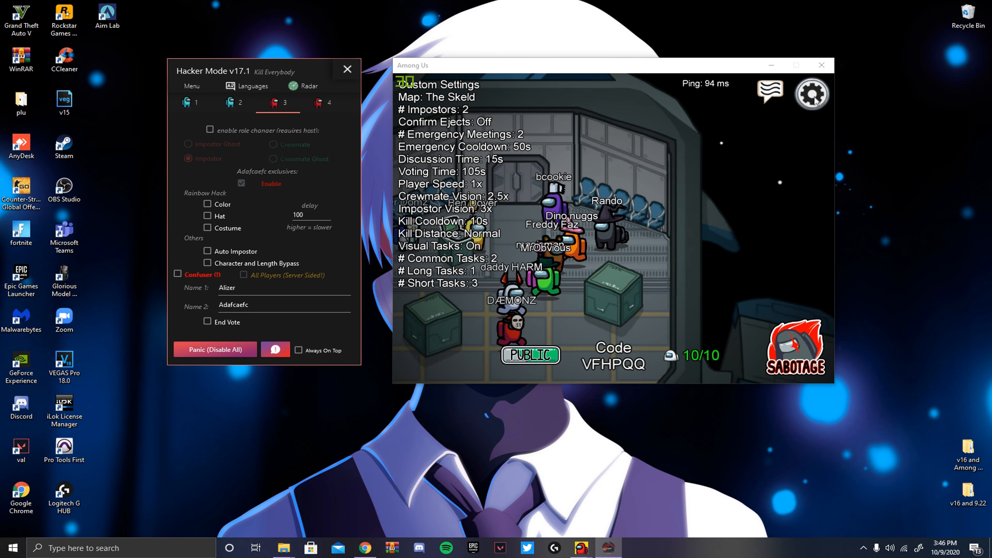
pyautogui.click(207, 251)
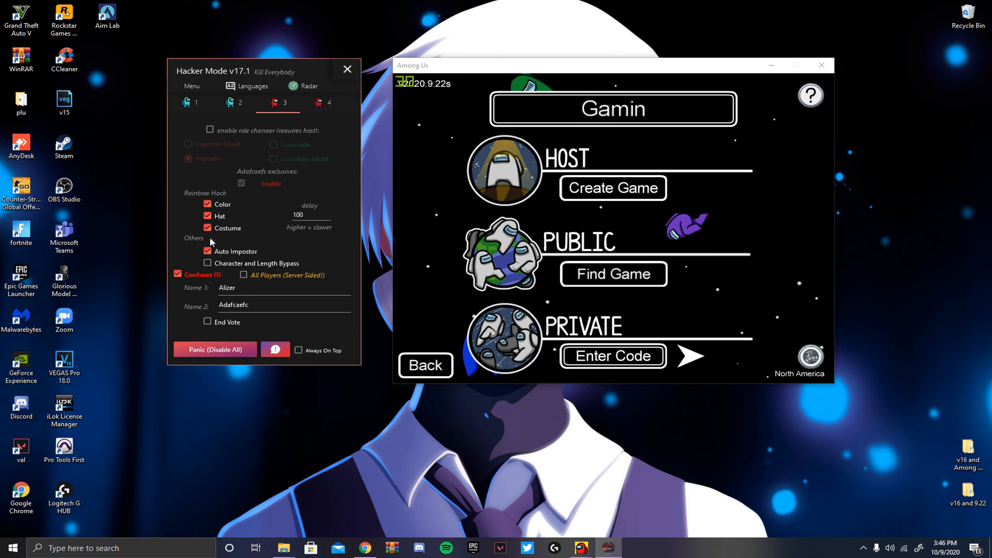
# Step: Apply the Confuser to All Players (Server Sided) and switch the rainbow Hat off
pyautogui.click(208, 203)
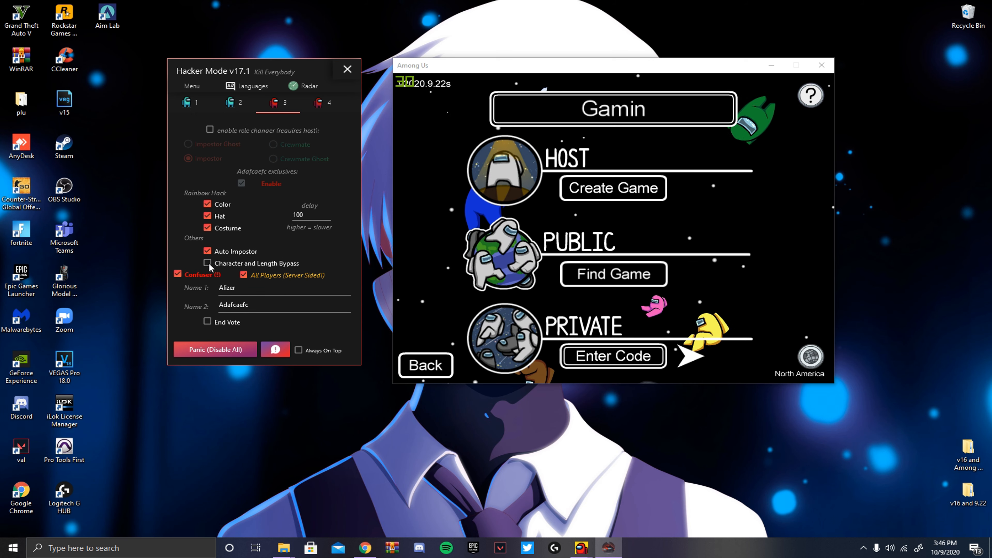
pyautogui.click(208, 218)
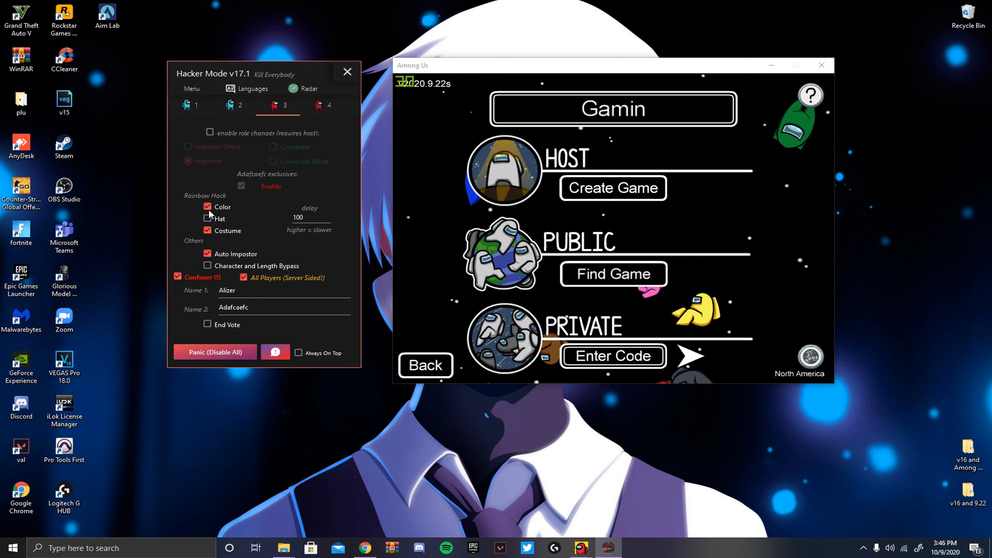
pyautogui.click(207, 206)
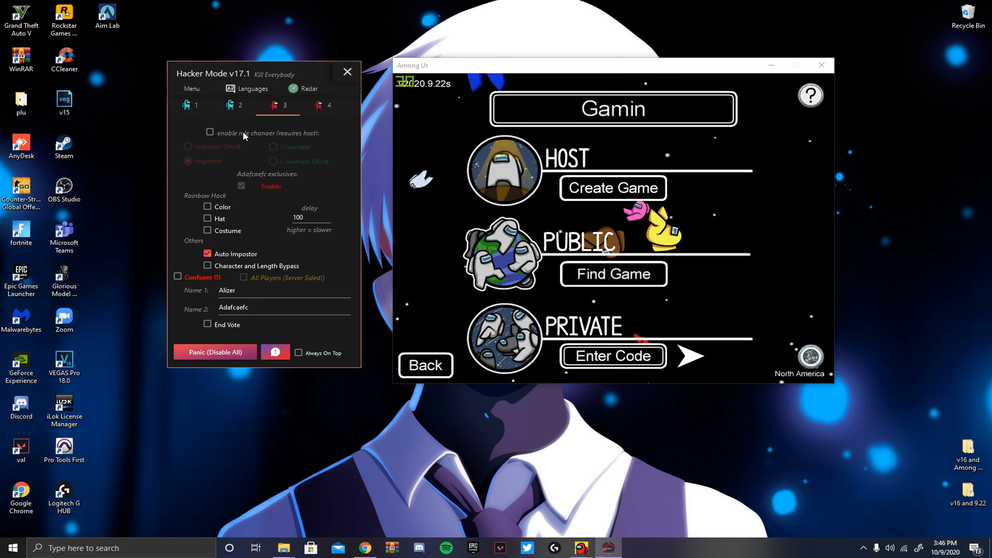
# Step: Enable the role changer set to Crewmate and move to the chat controller page
pyautogui.click(210, 131)
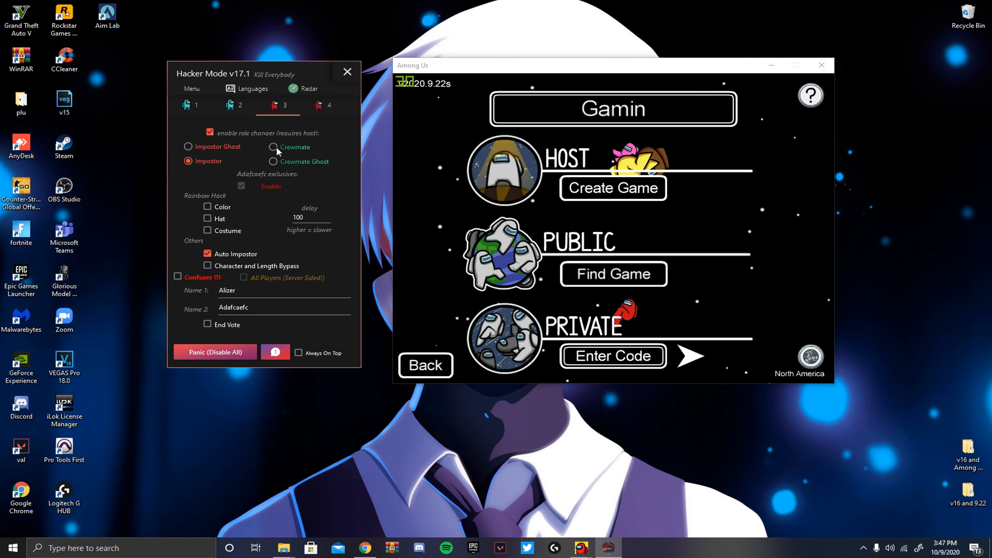
pyautogui.click(273, 147)
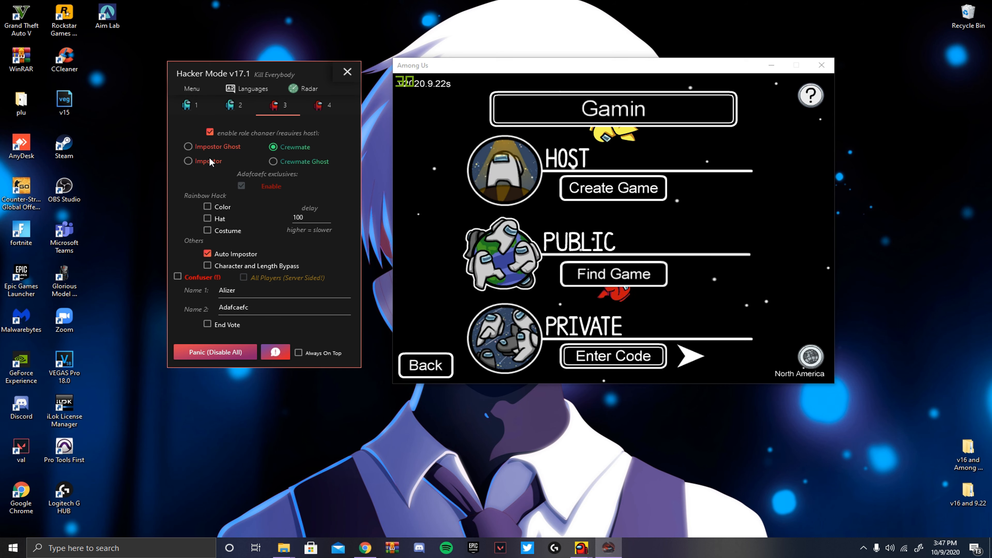
pyautogui.click(323, 105)
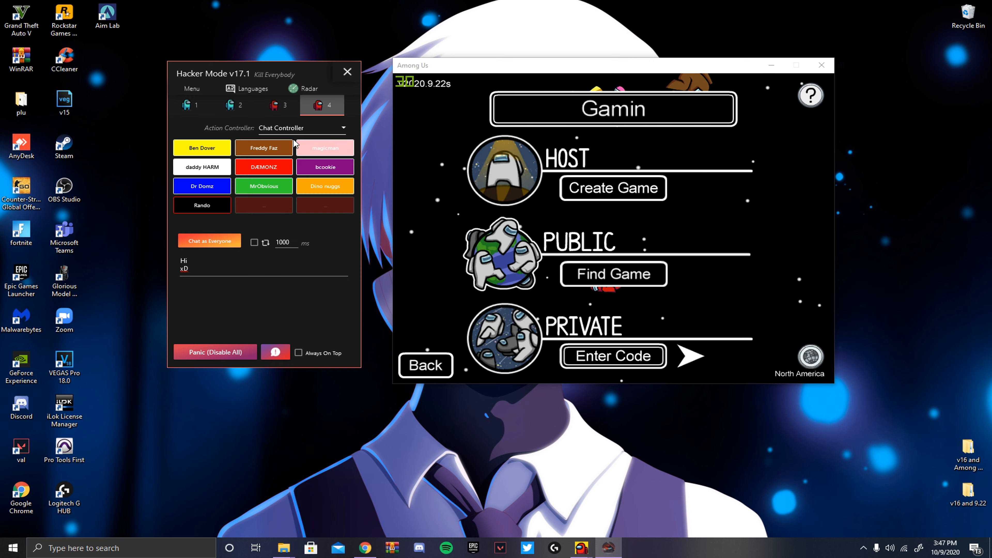
# Step: Join a lobby, view the Emergency Meeting Controller, return to Chat Controller and enter 'Sub 2 currets on youtube'
pyautogui.click(612, 273)
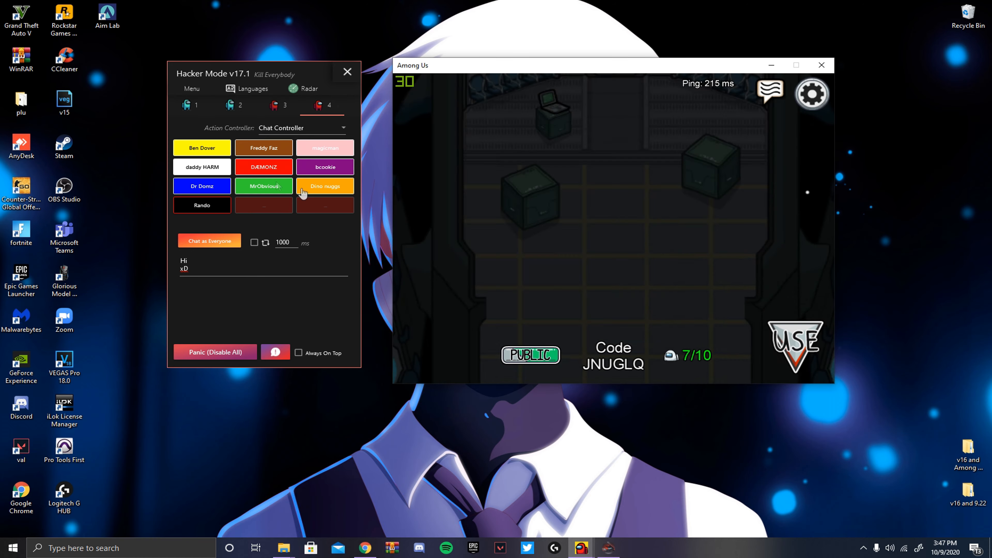
pyautogui.click(302, 127)
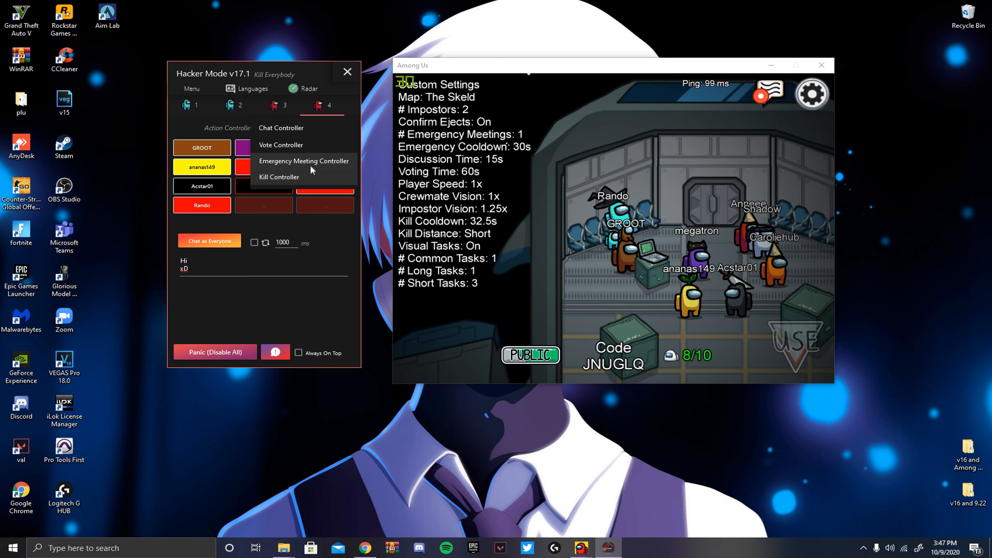
pyautogui.click(303, 161)
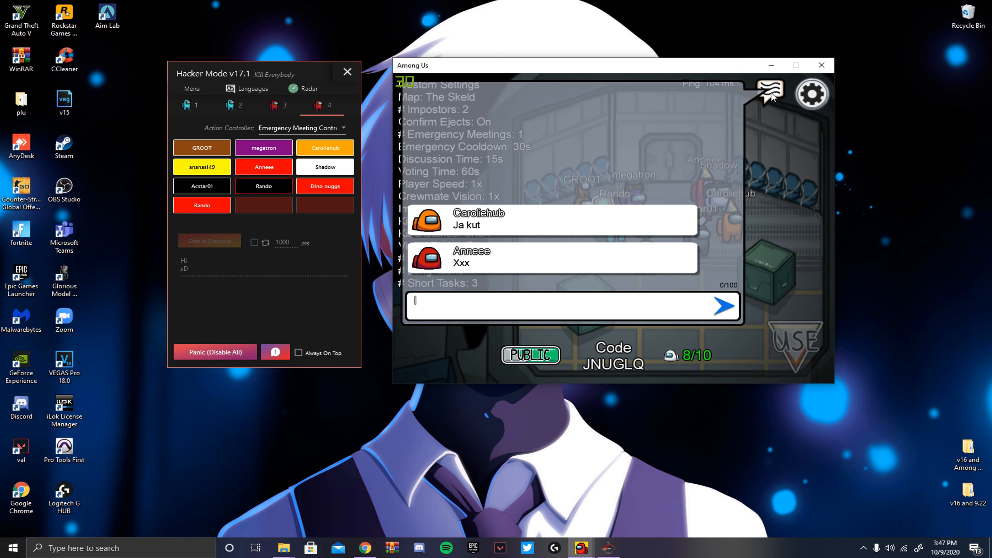
pyautogui.click(342, 127)
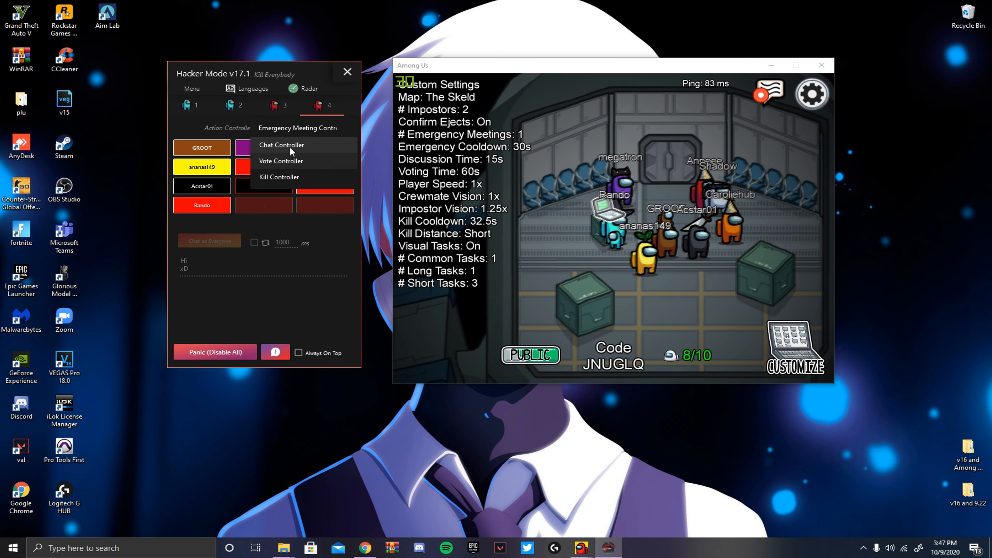
pyautogui.click(281, 144)
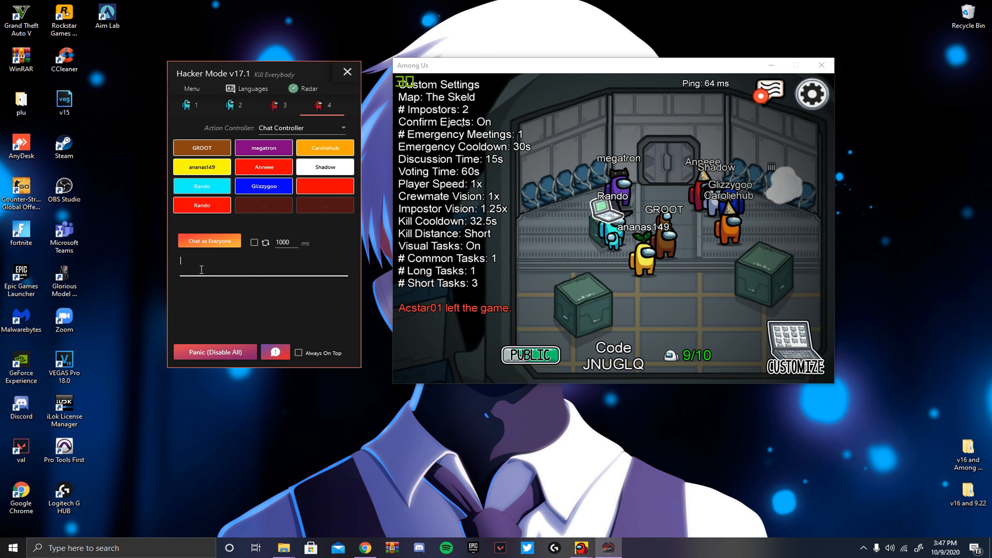
pyautogui.write('Sub 2 cu')
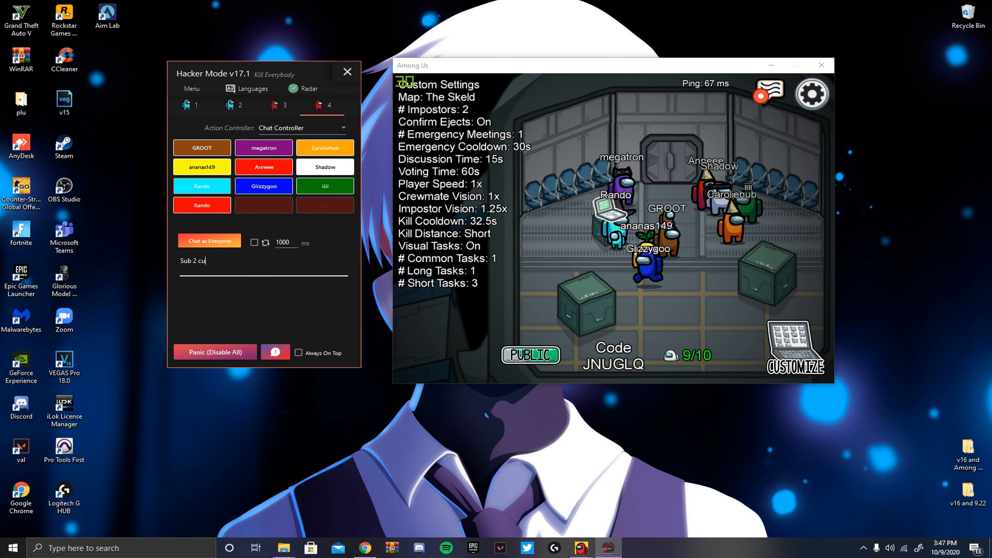
pyautogui.write('rrets on')
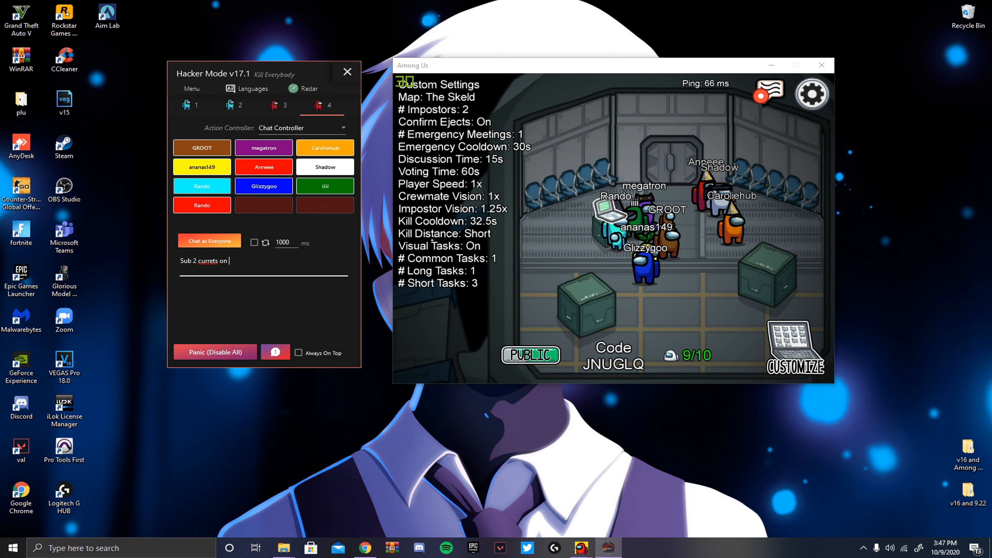
pyautogui.write('youtube')
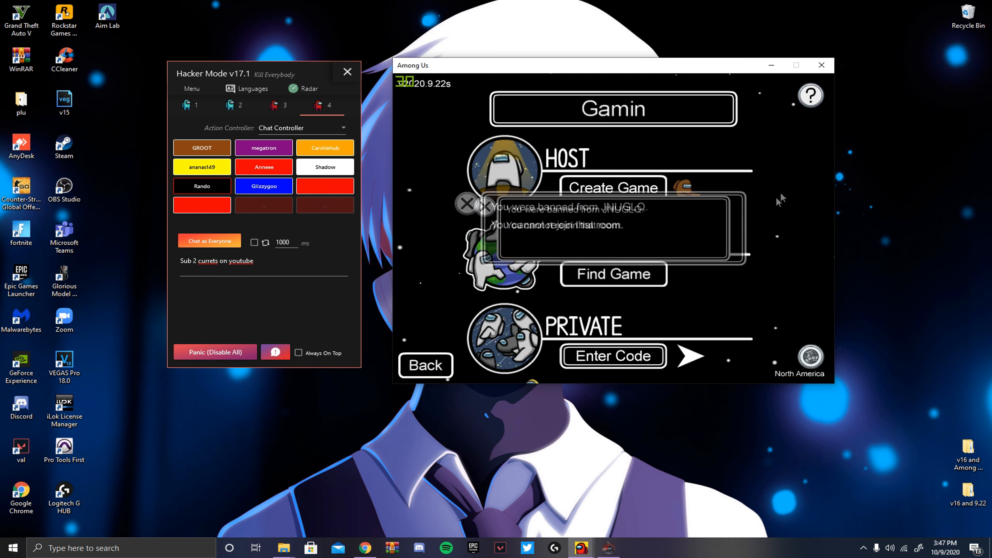
# Step: Join another public Skeld lobby so the chat controller refreshes with its players
pyautogui.click(612, 274)
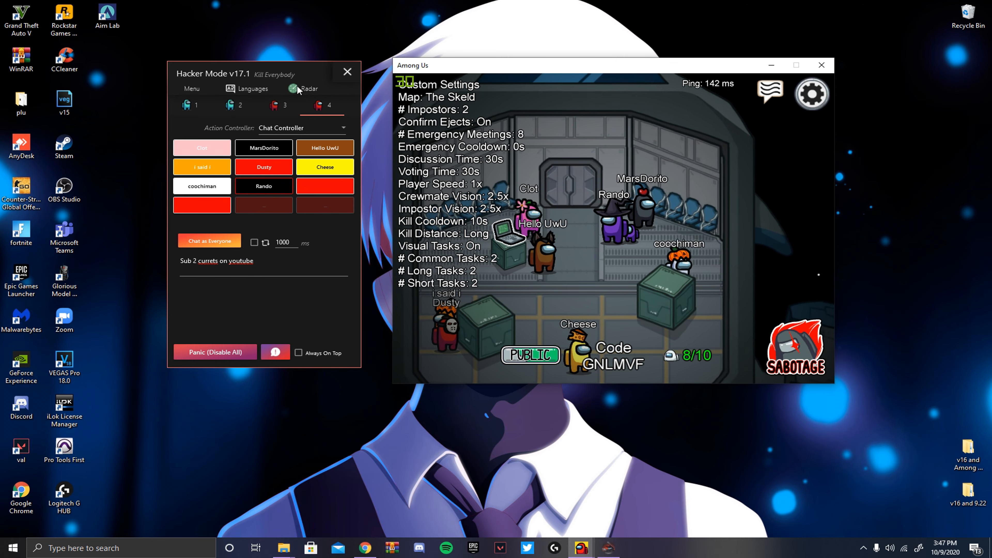
pyautogui.click(305, 88)
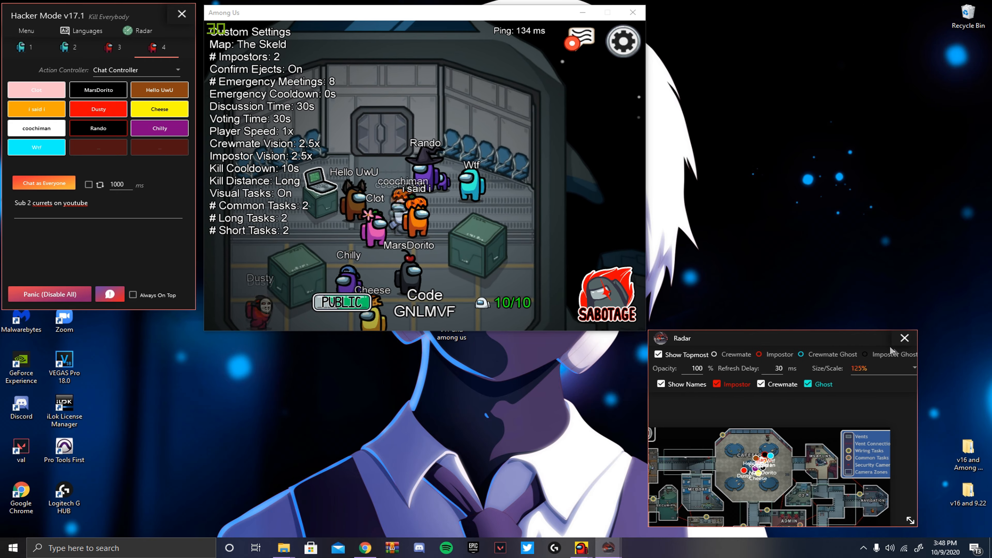
# Step: Review the role changer and kick vote tabs as the match starts, then list the action controllers
pyautogui.click(905, 338)
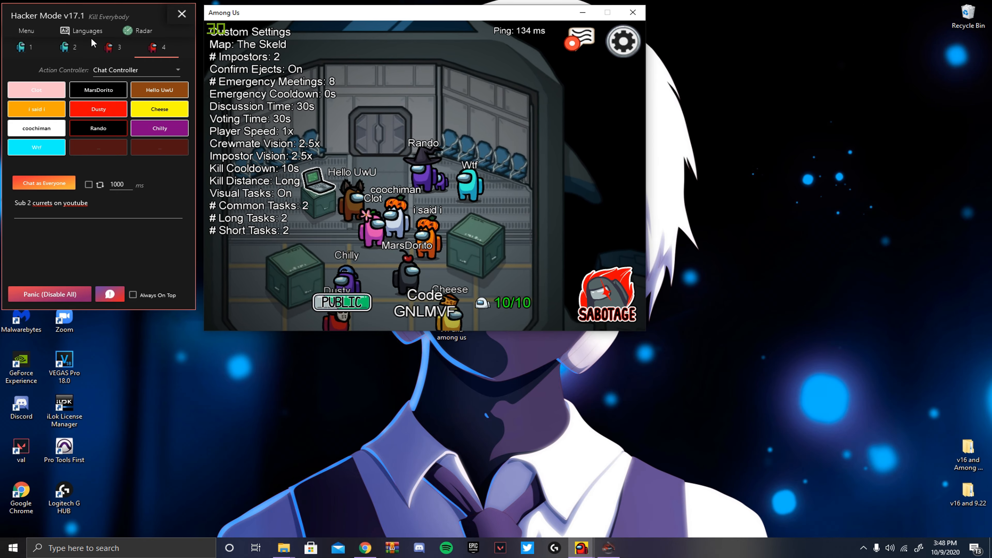
pyautogui.click(87, 31)
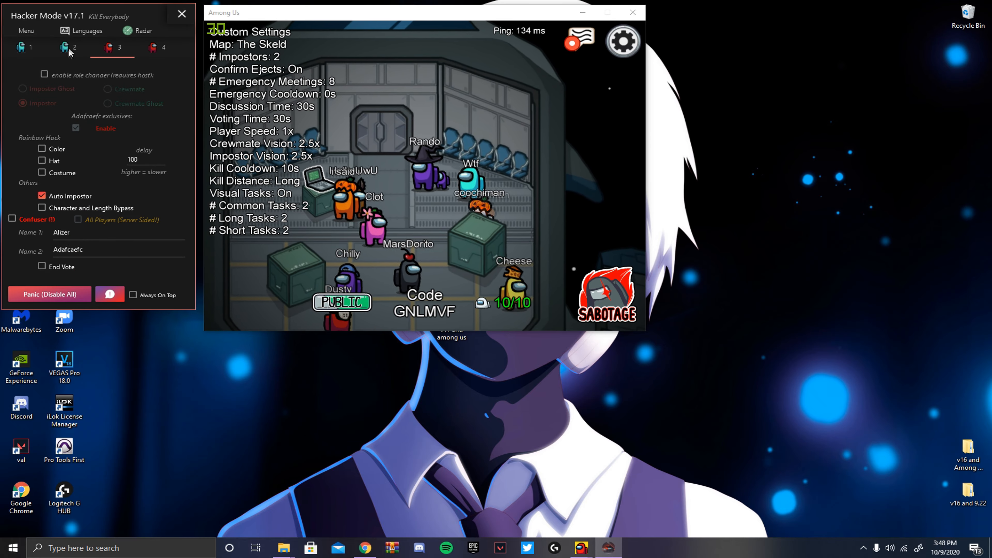
pyautogui.click(66, 47)
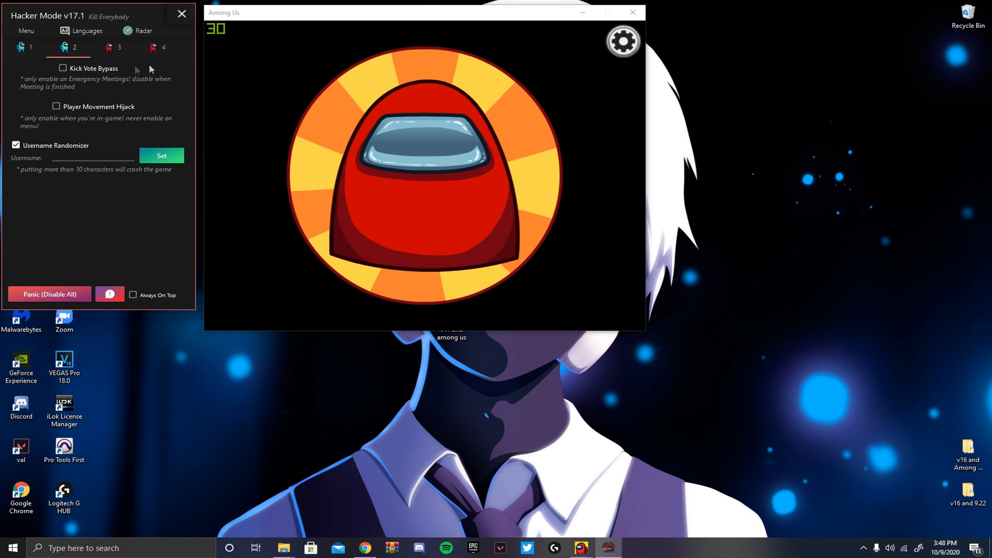
pyautogui.click(116, 47)
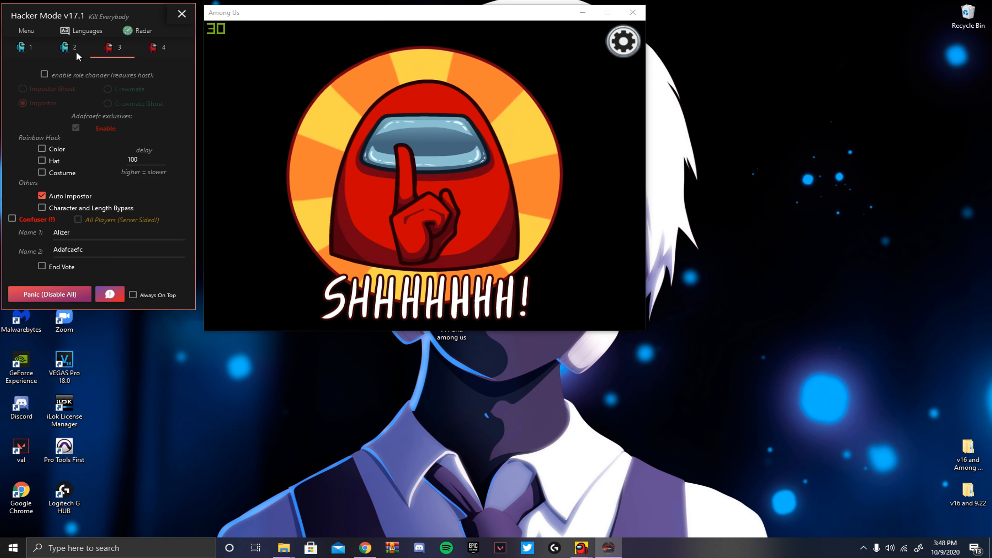
pyautogui.click(68, 47)
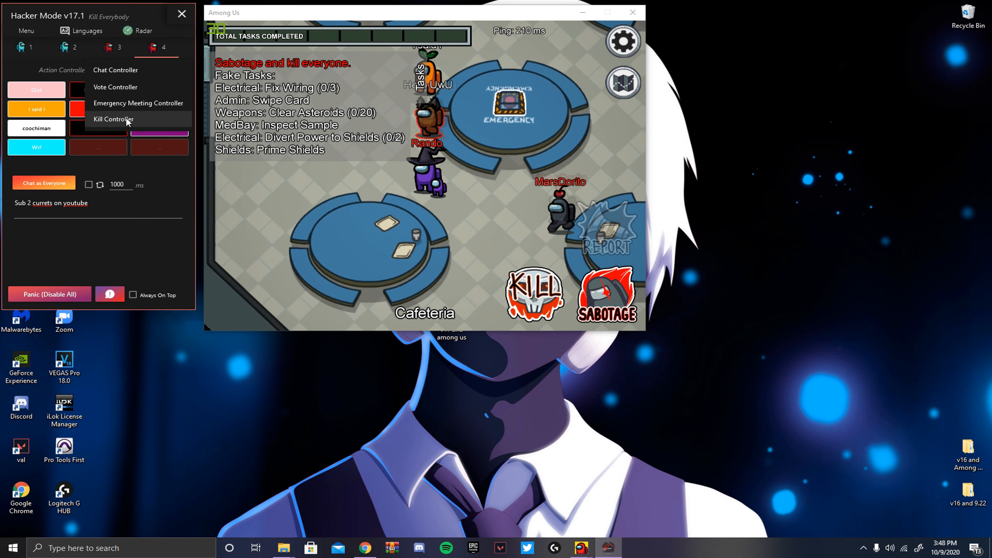
# Step: Use the Kill Controller to kill Hello UwU and then Clot
pyautogui.click(113, 120)
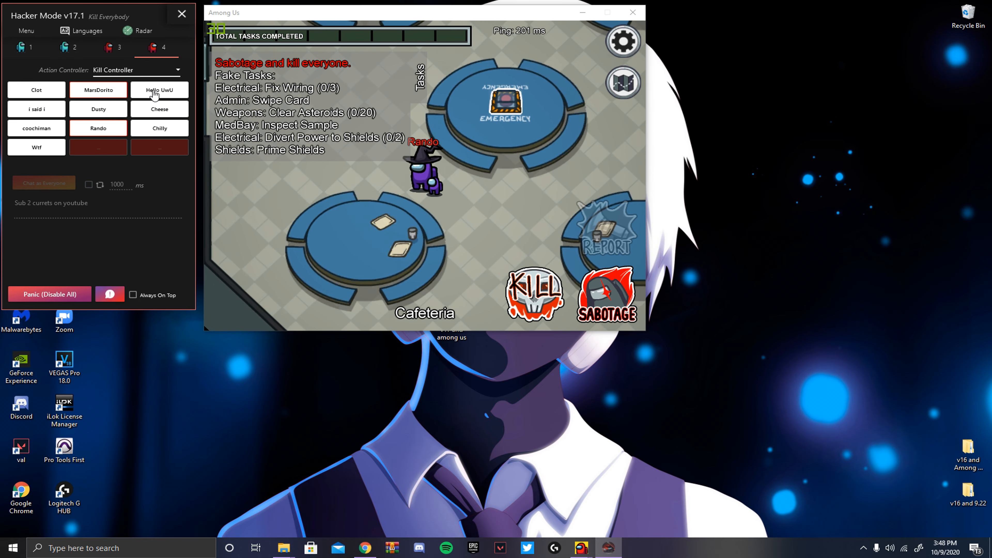
pyautogui.click(158, 90)
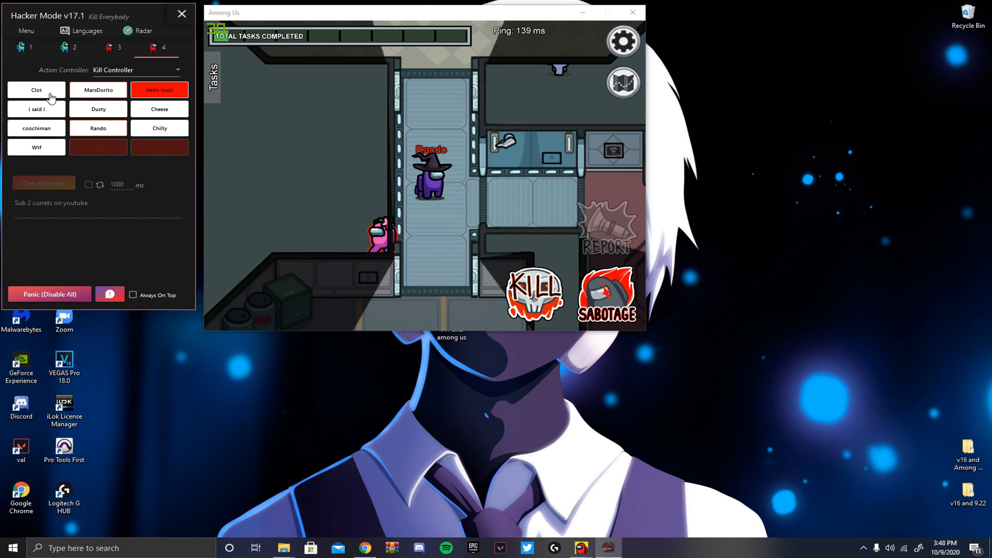
pyautogui.click(36, 90)
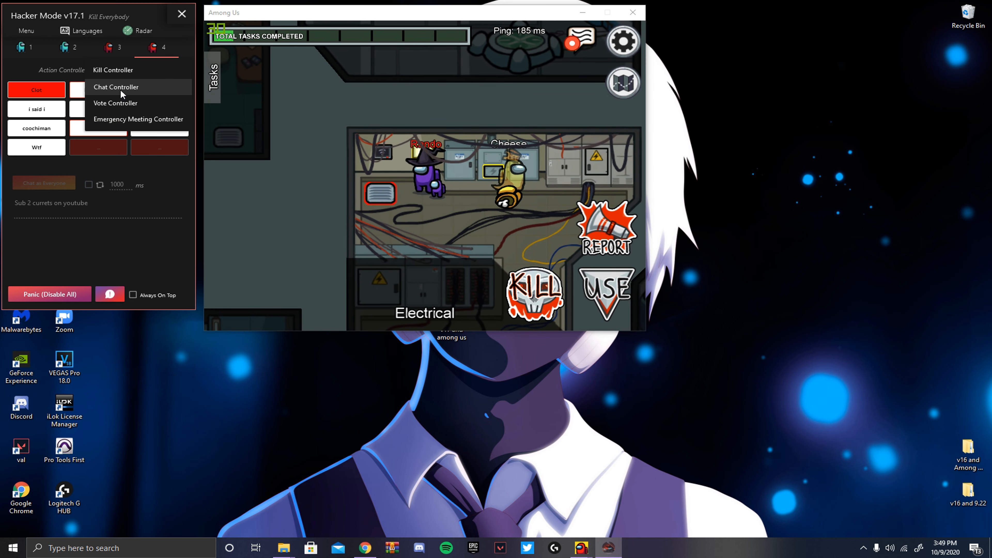
pyautogui.moveTo(130, 111)
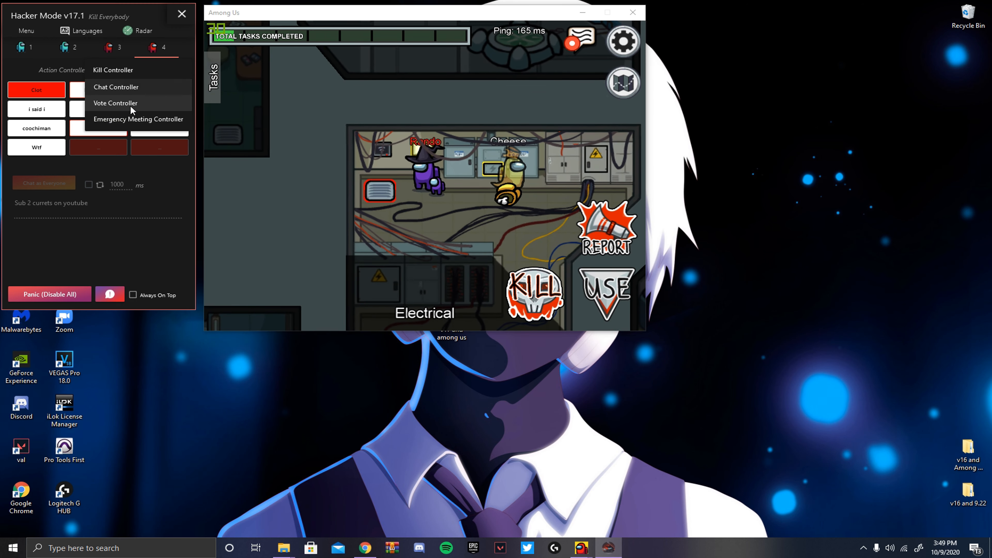
# Step: Call an emergency meeting and use the Vote Controller to eject Hello UwU
pyautogui.click(138, 119)
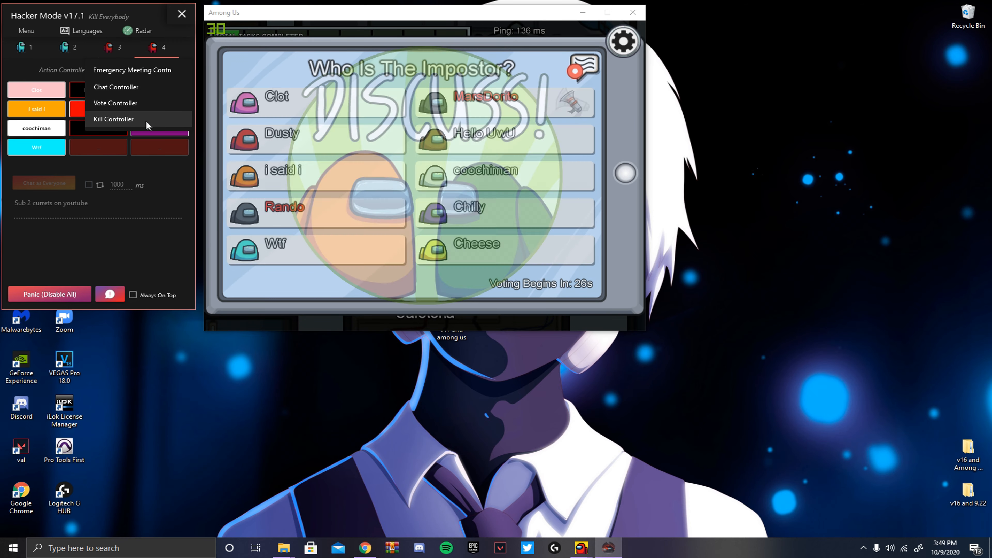
pyautogui.click(116, 102)
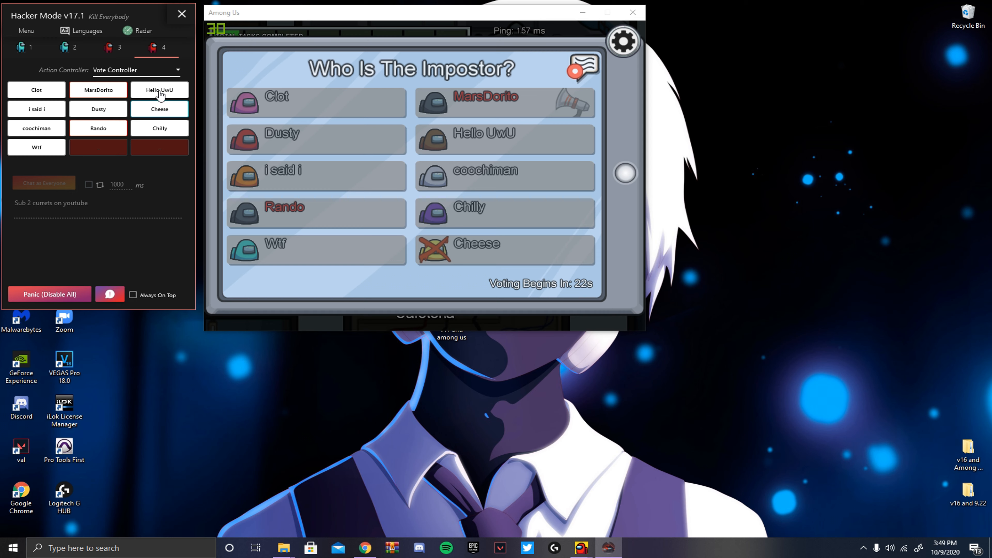
pyautogui.click(159, 90)
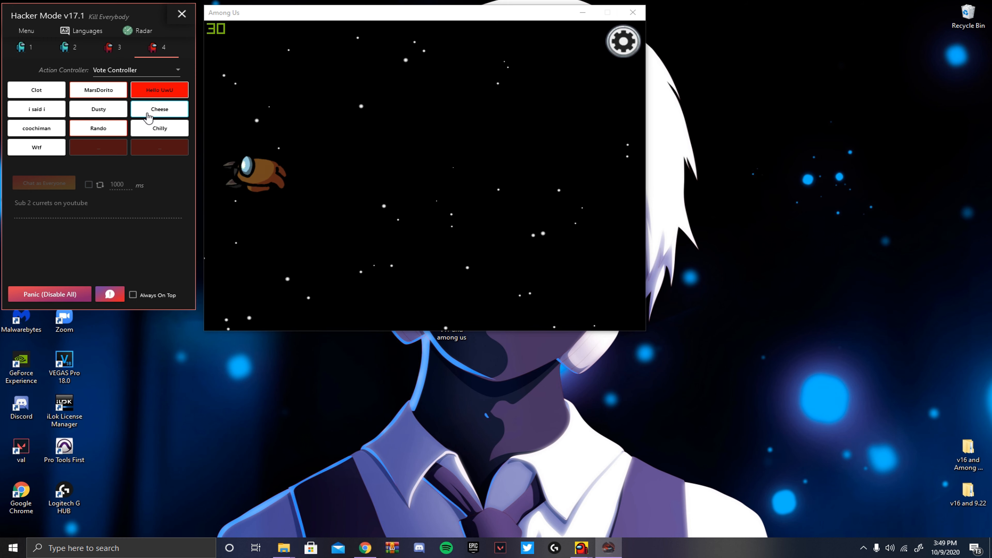
pyautogui.click(159, 89)
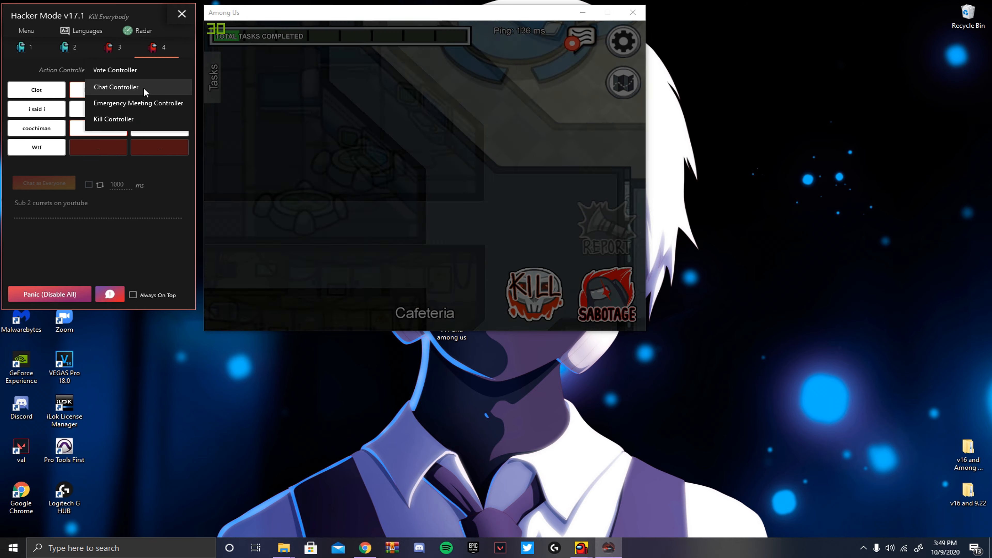
# Step: Call a meeting through coochiman, then vote out MarsDorito with the Vote Controller
pyautogui.click(138, 102)
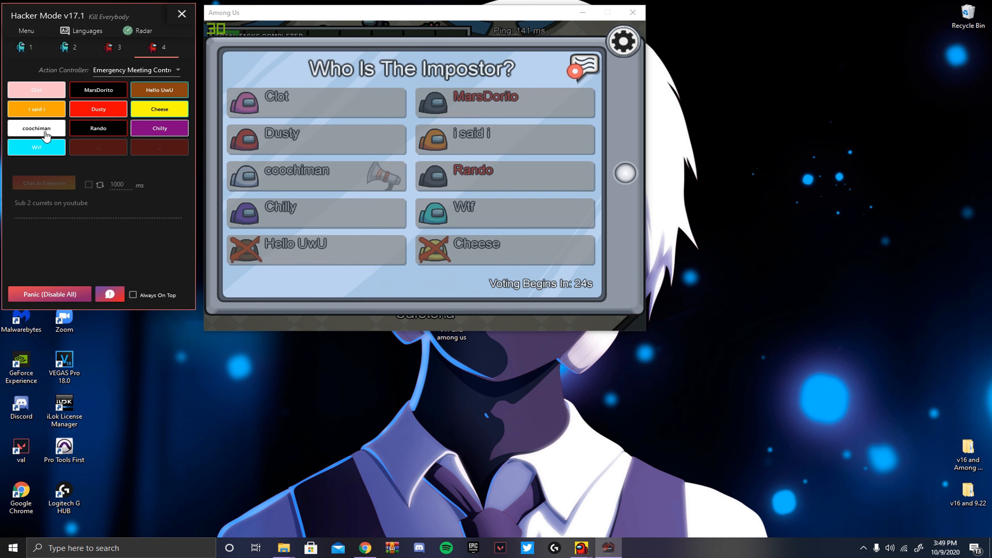
pyautogui.moveTo(70, 136)
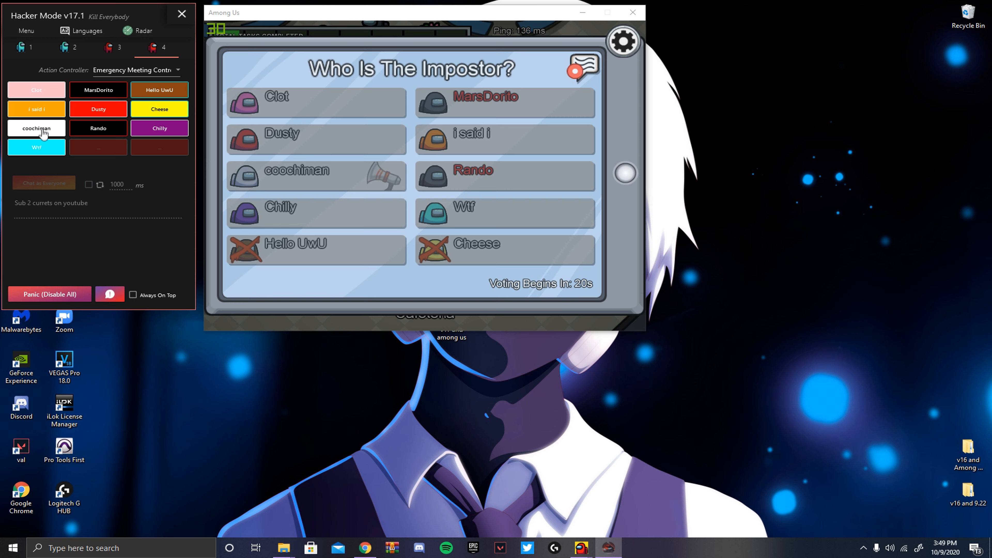
pyautogui.click(133, 69)
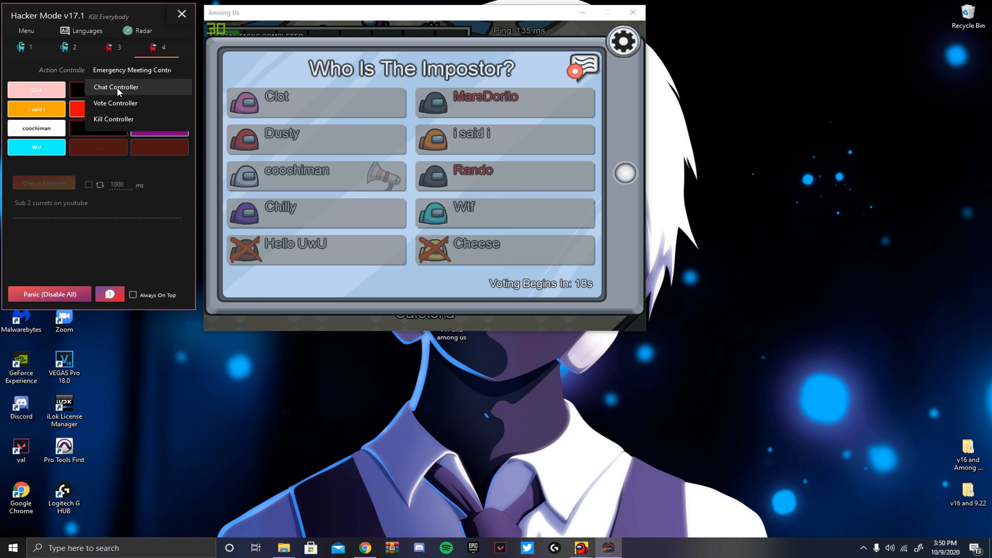
pyautogui.click(116, 87)
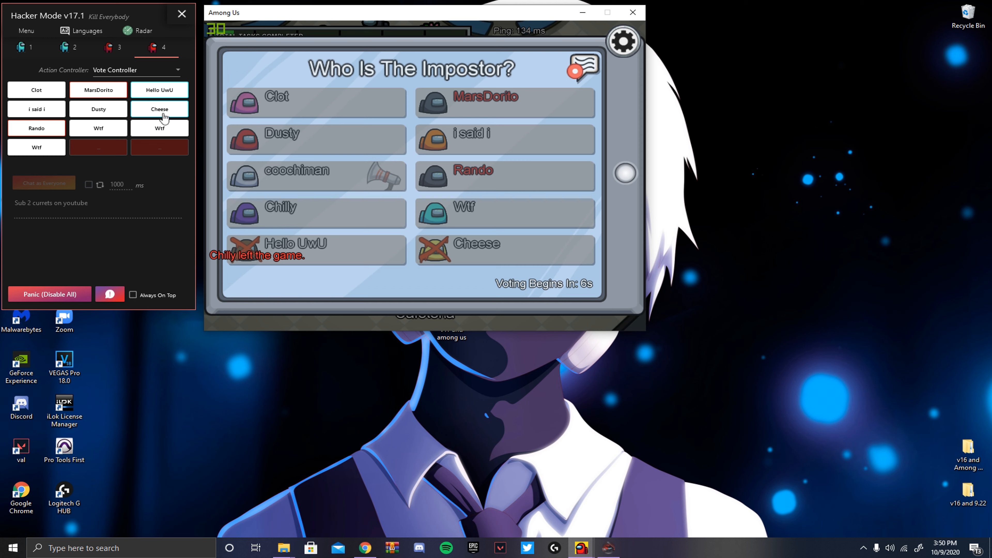
pyautogui.click(159, 109)
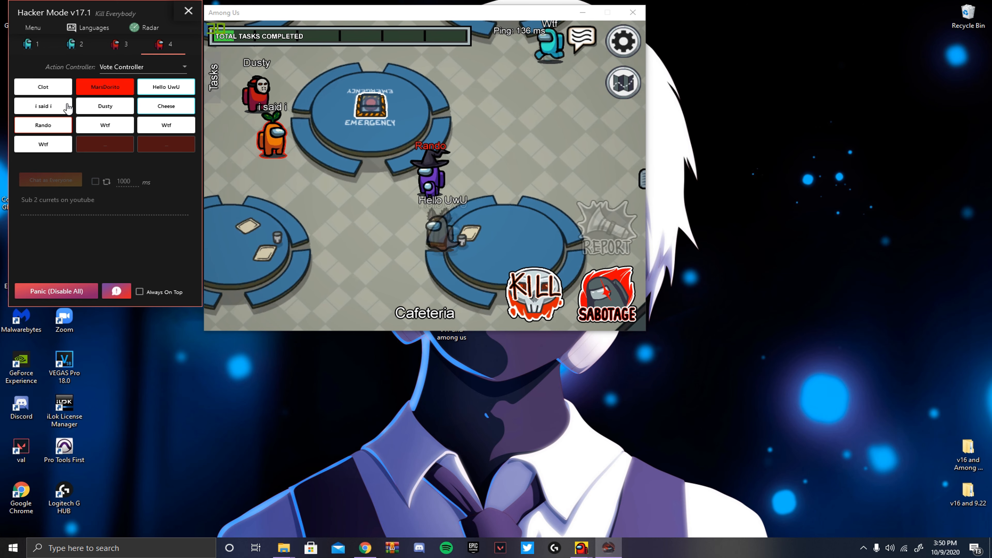
# Step: Target Hello UwU to end the match in Victory, then return to the universal and impostor options page
pyautogui.click(166, 87)
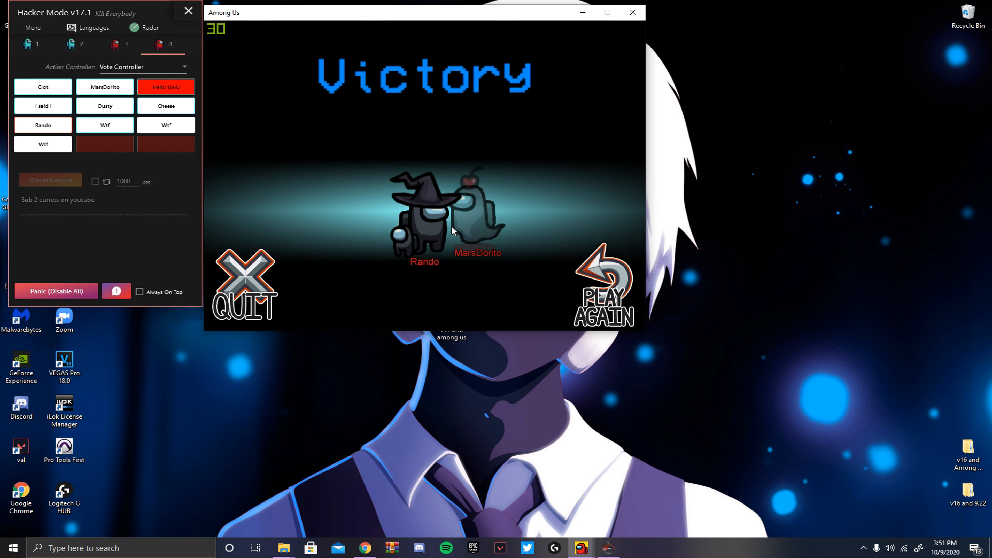
pyautogui.click(74, 45)
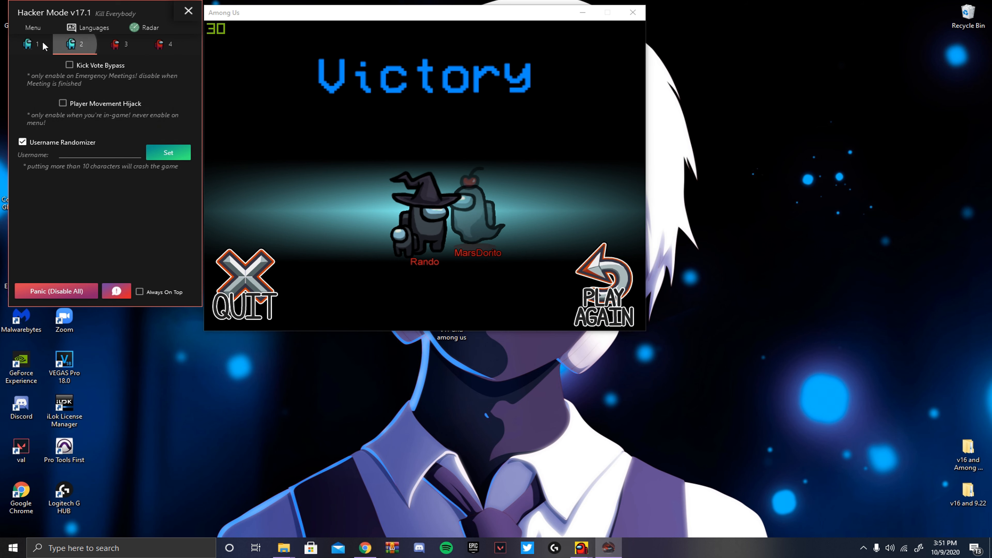
pyautogui.click(29, 44)
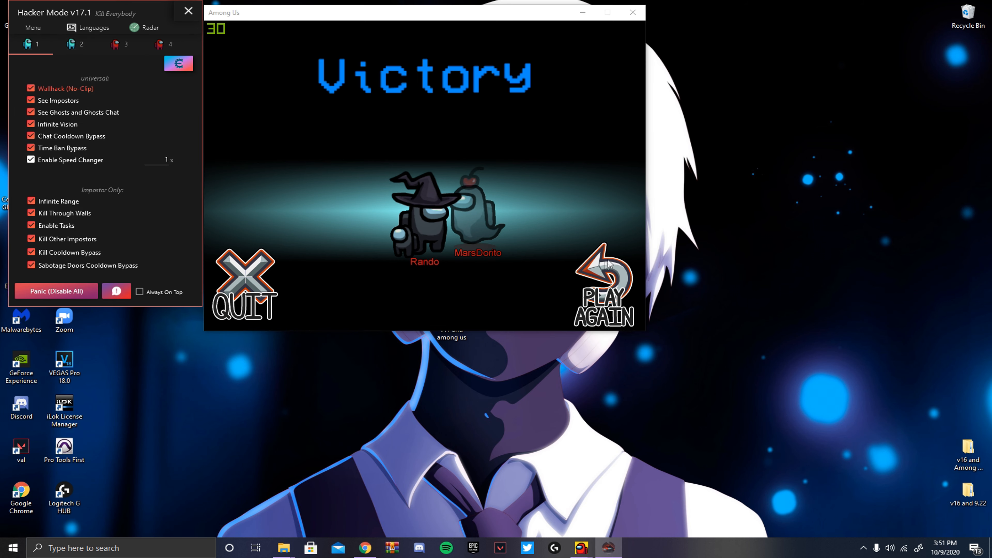
pyautogui.moveTo(499, 277)
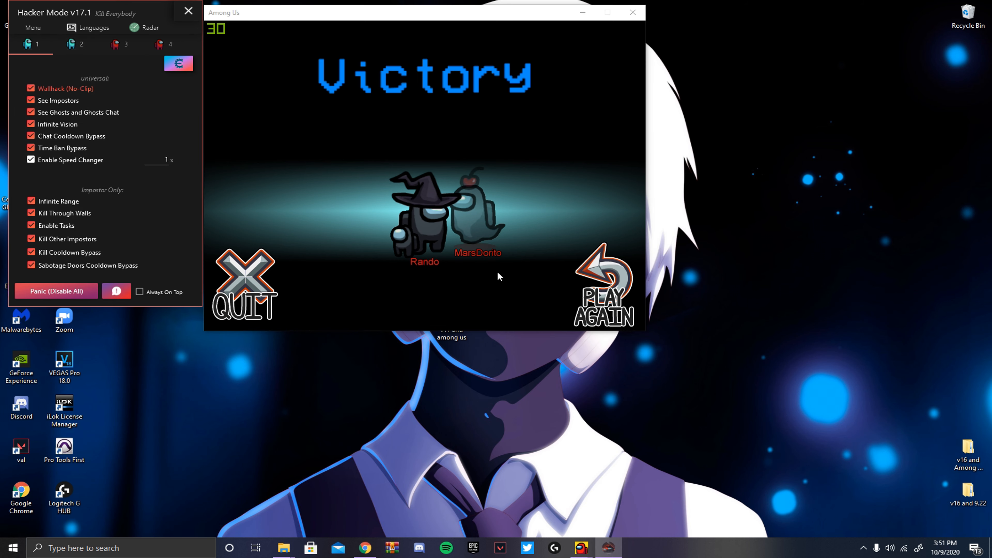
pyautogui.moveTo(448, 247)
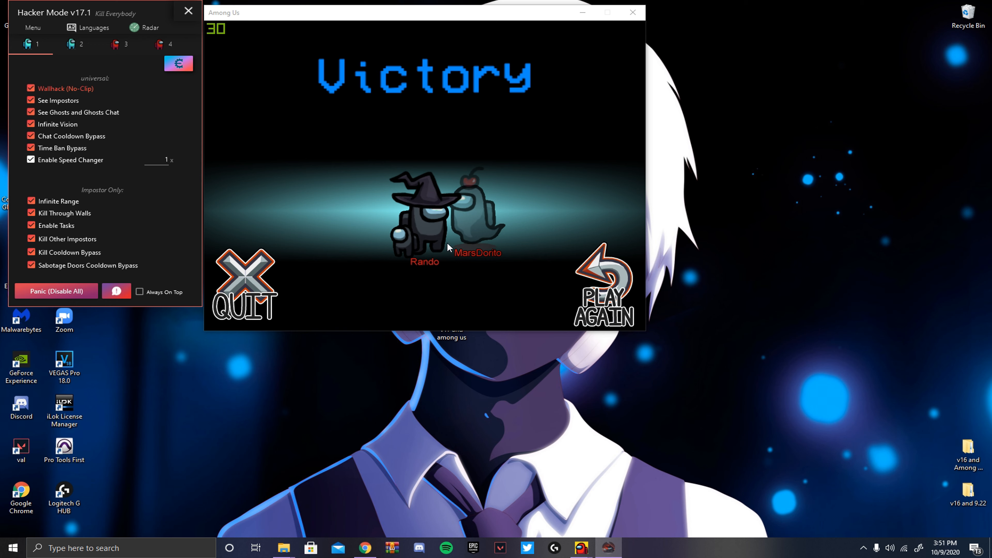